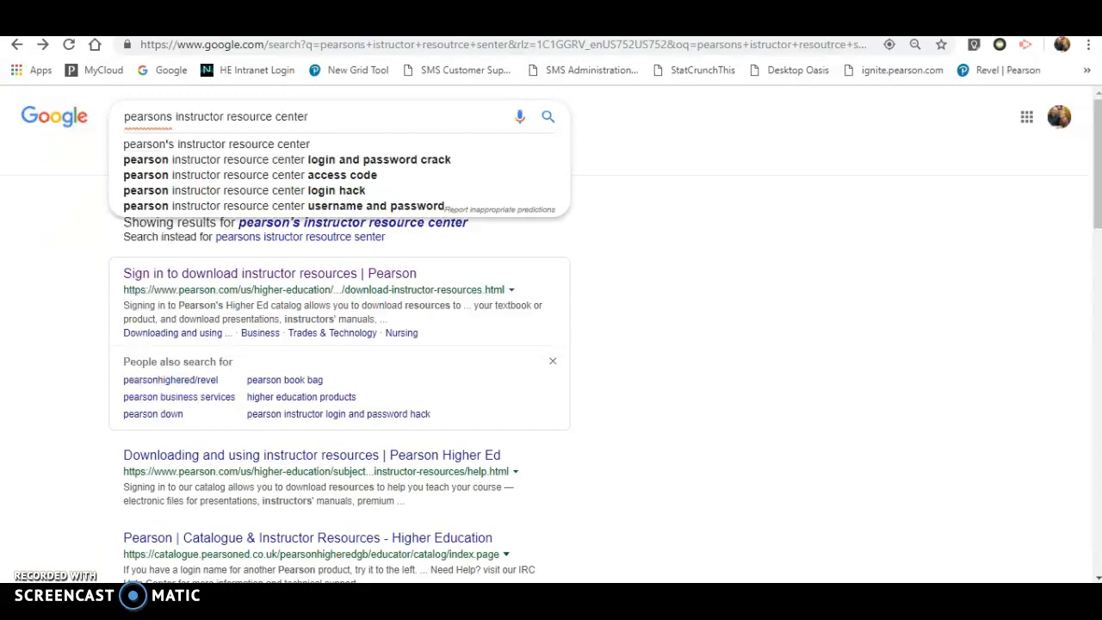
mouse_move(227, 144)
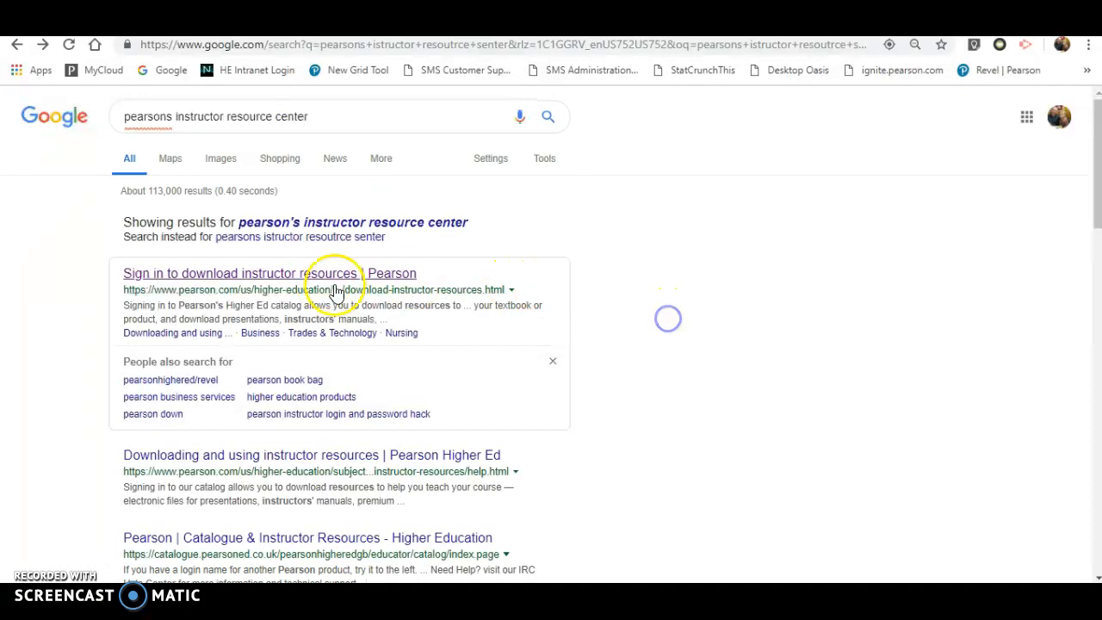
mouse_move(272, 279)
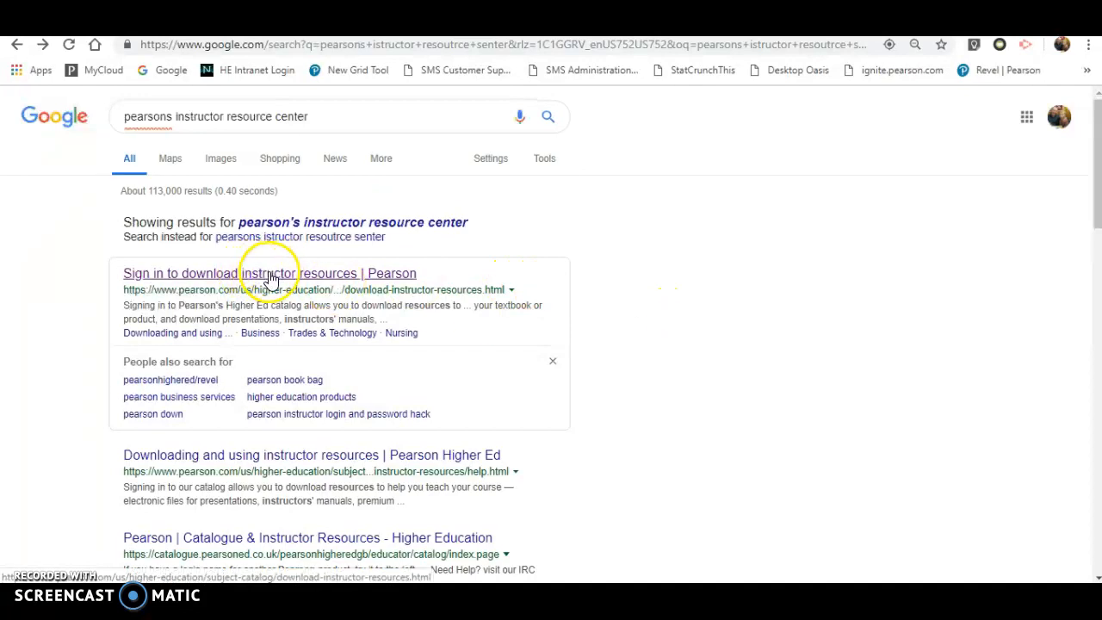
- Go to Pearson's 'Sign in to download instructor resources' page and browse the subject catalog
left_click(249, 272)
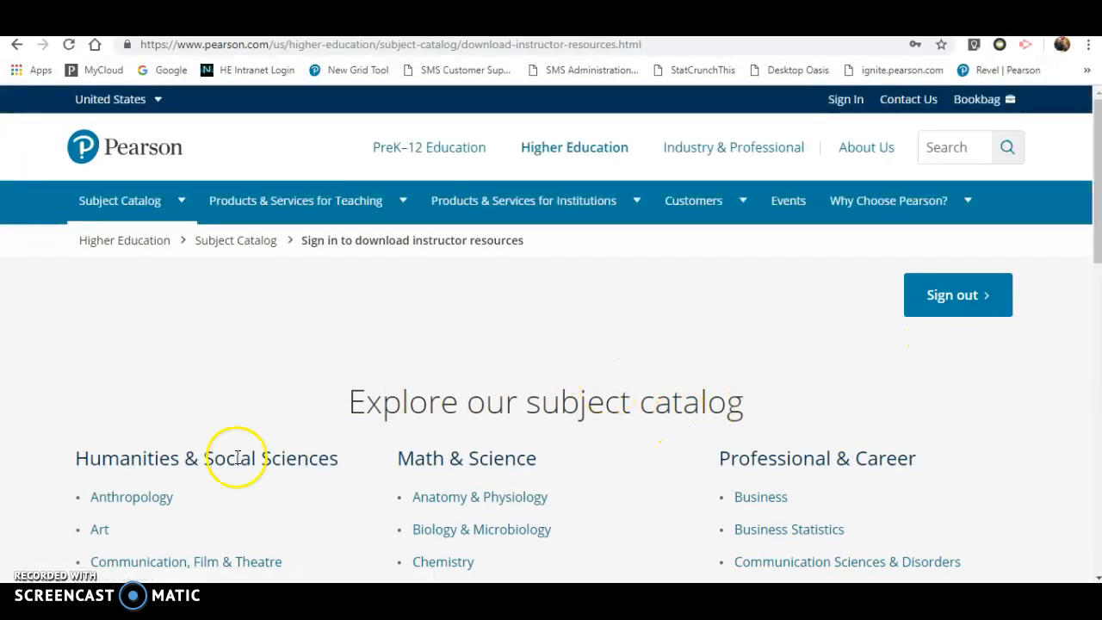
mouse_move(146, 520)
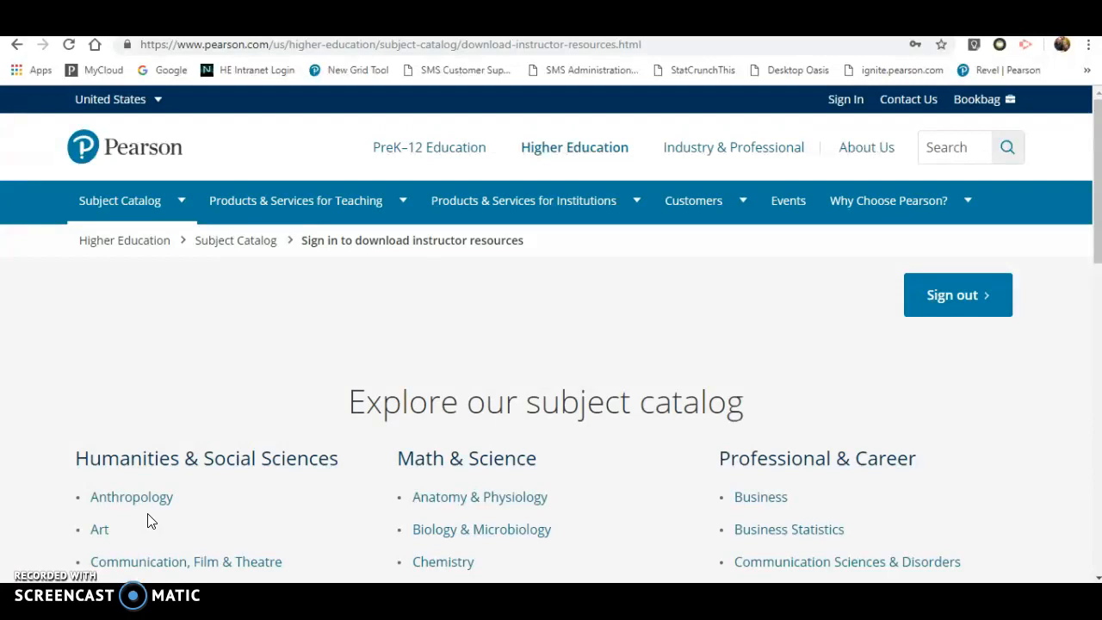
mouse_move(317, 465)
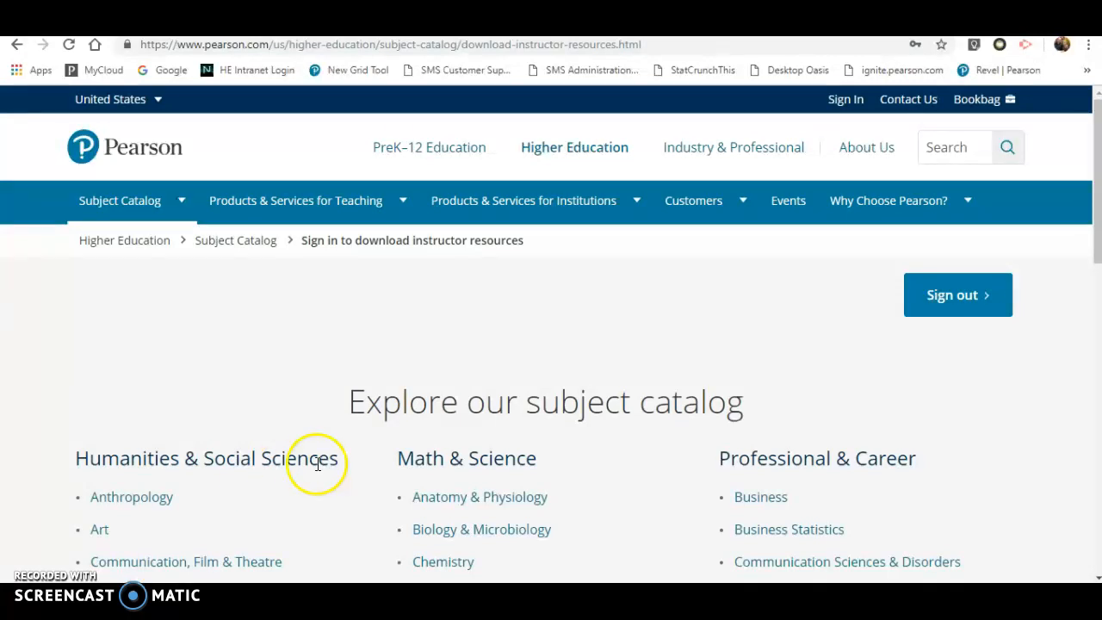
mouse_move(1093, 245)
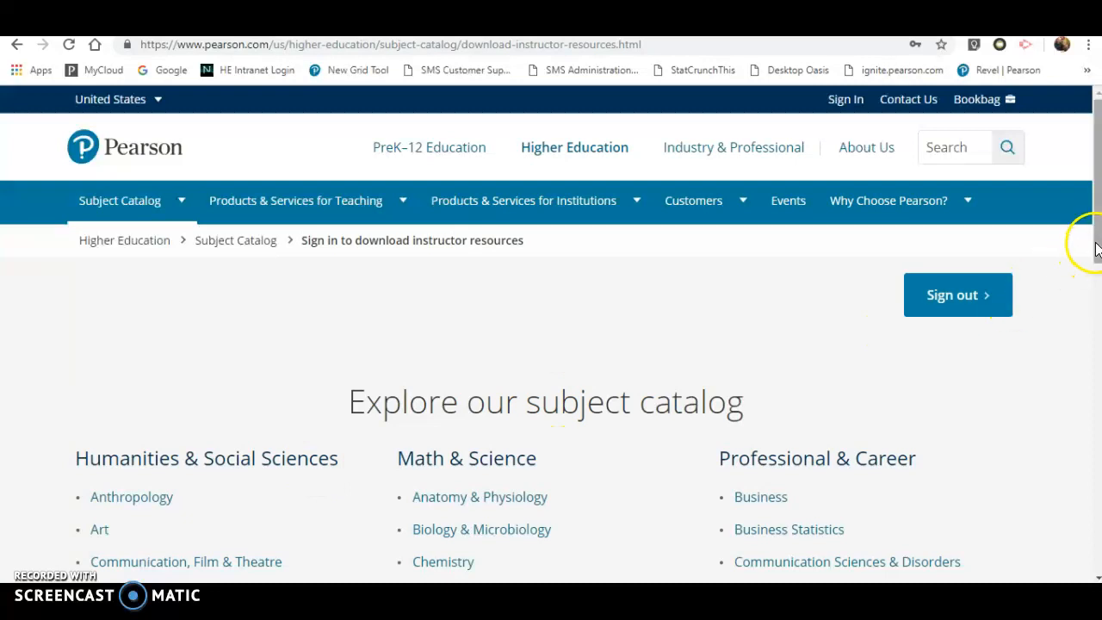
scroll("down", 3)
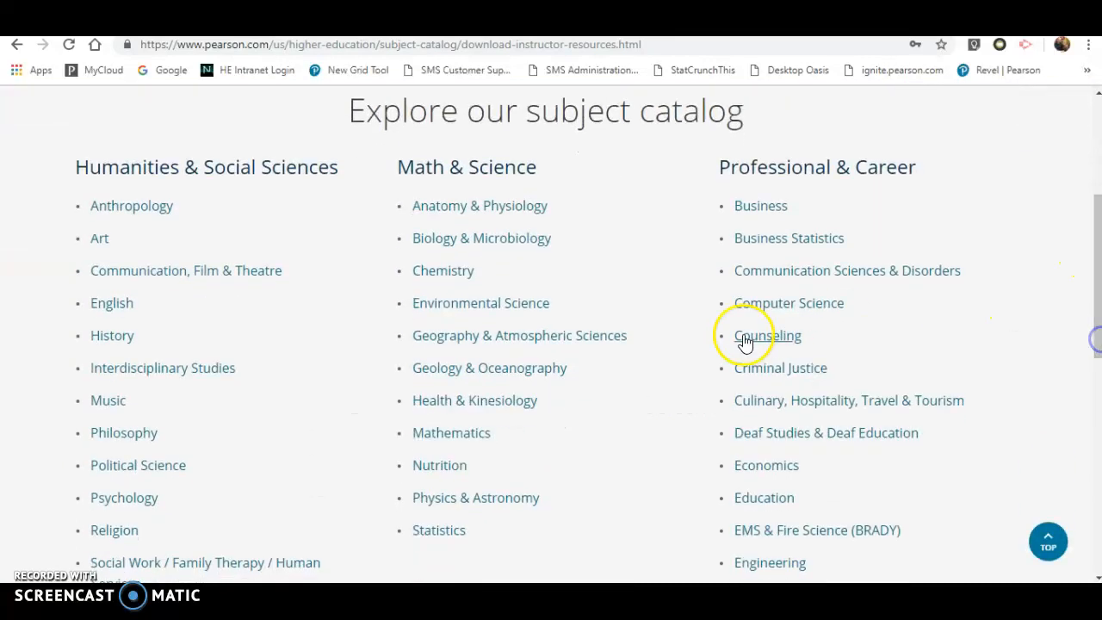
mouse_move(549, 334)
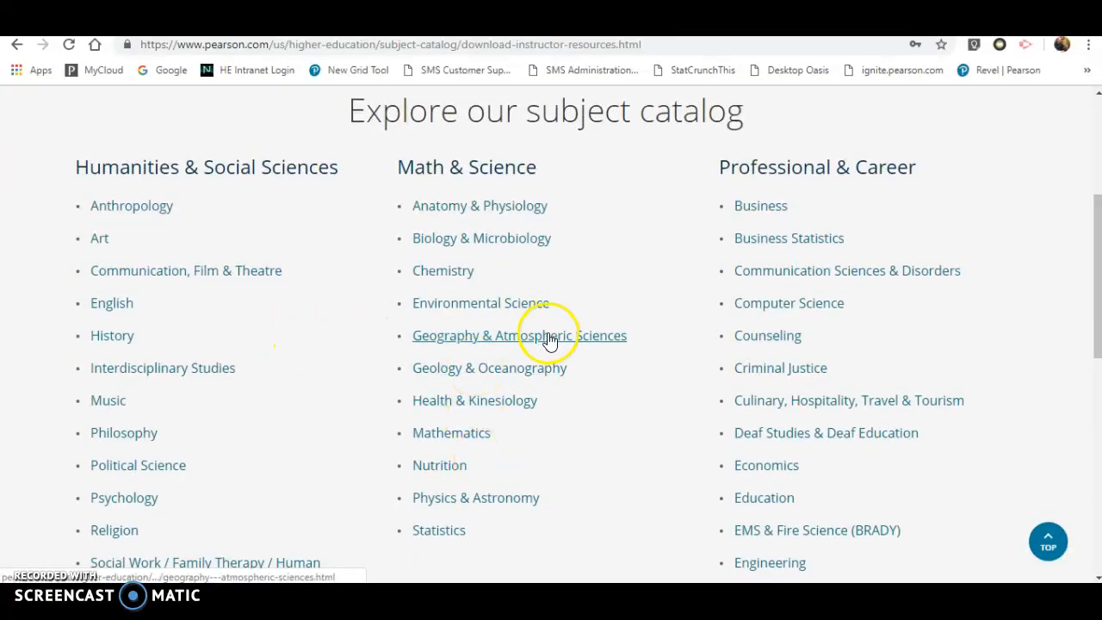
mouse_move(1094, 344)
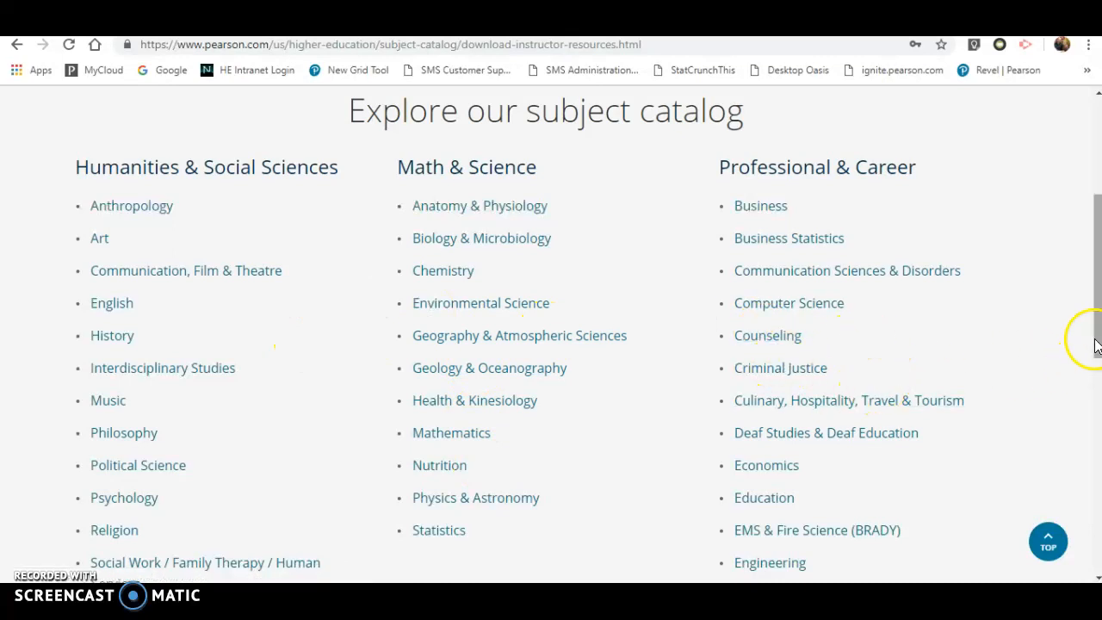
scroll("up", 3)
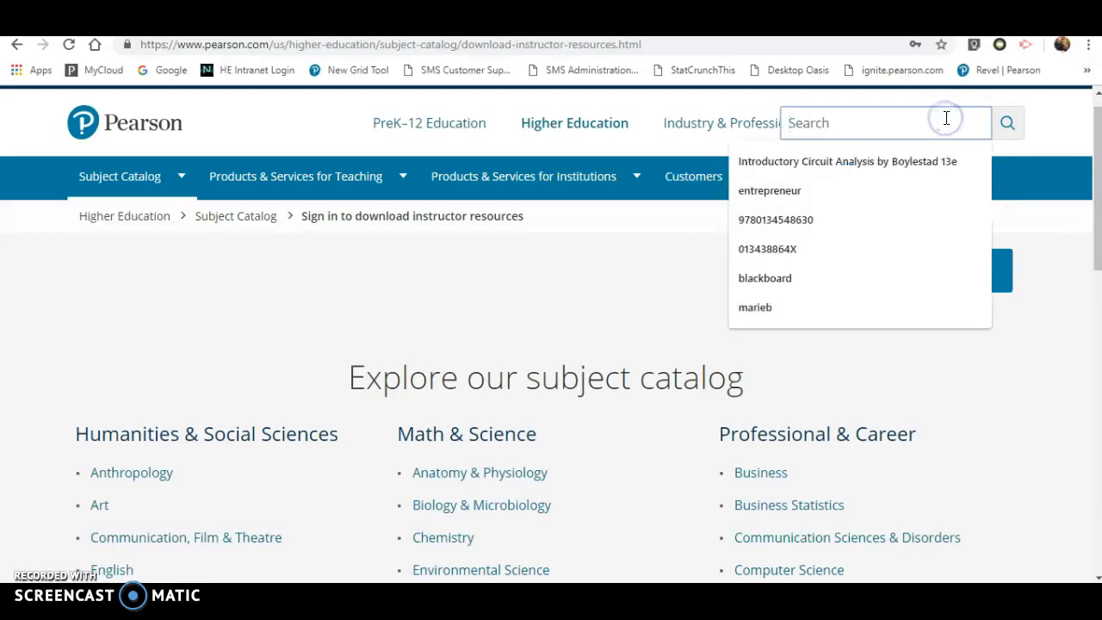
mouse_move(341, 361)
type("cost accounting")
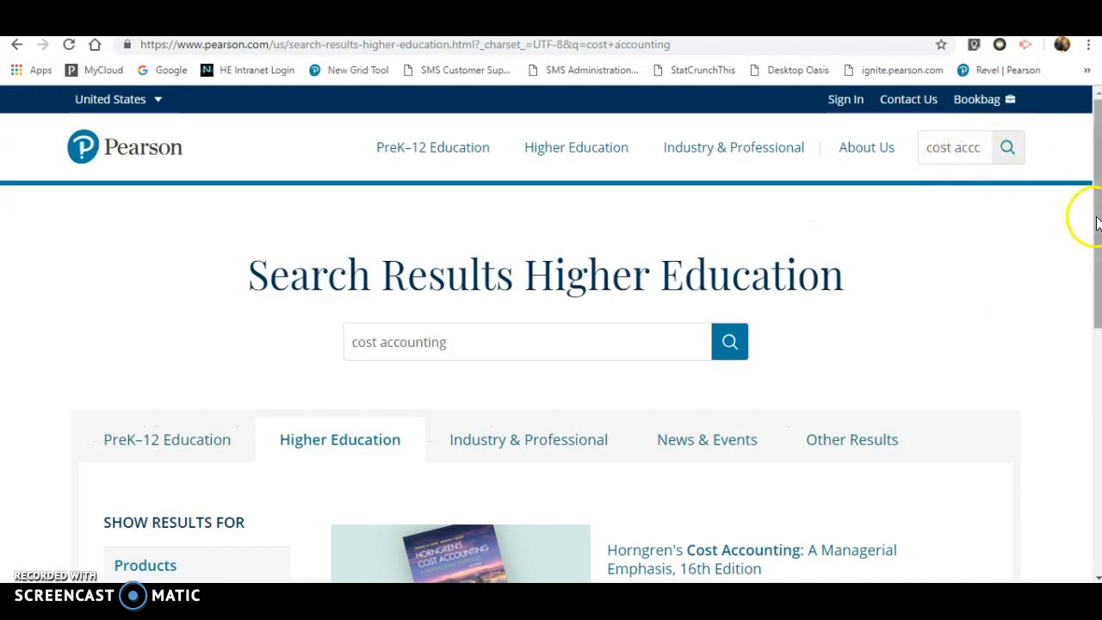
- Scroll the 'cost accounting' search results to the Horngren's Cost Accounting 16th Edition listing
scroll("down", 3)
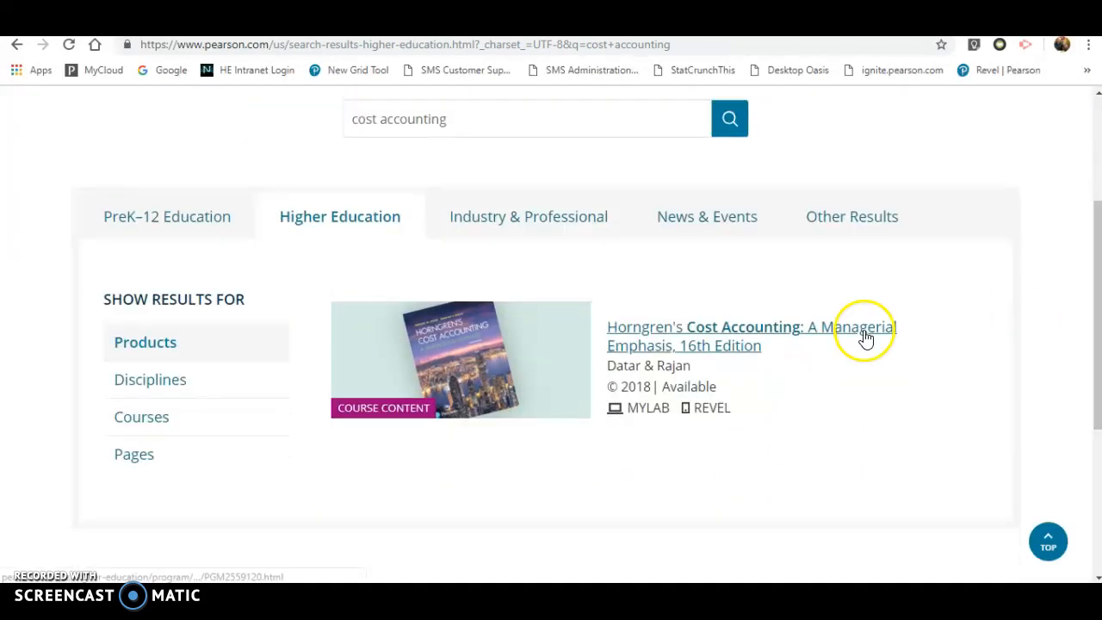
mouse_move(737, 333)
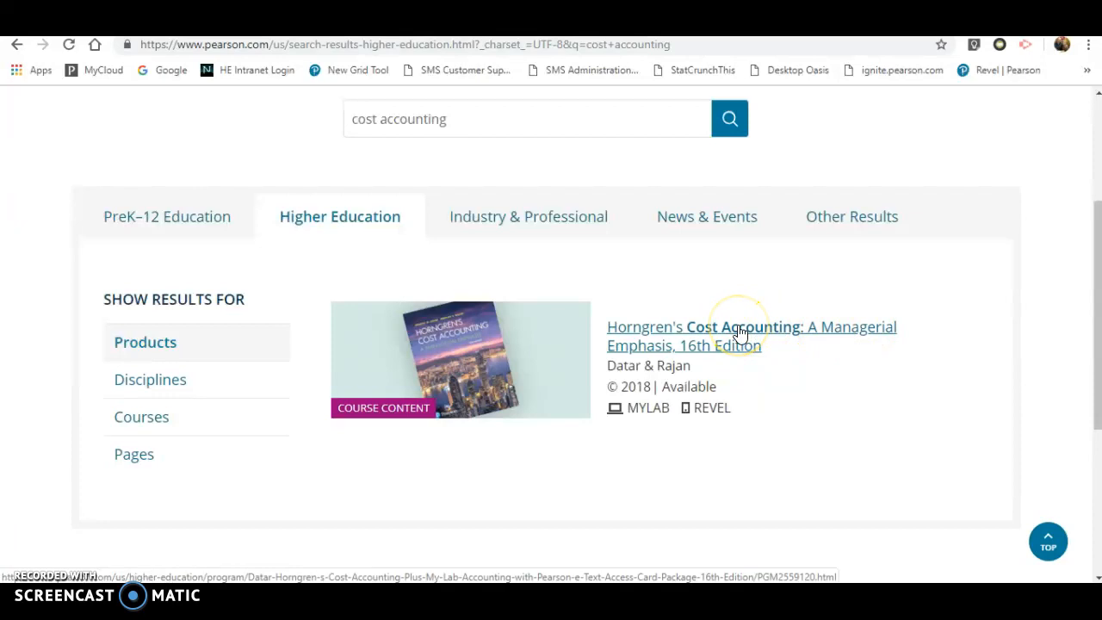
- Go to the Horngren's Cost Accounting 16th Edition product page and reach the 'If You're an Educator' box
left_click(750, 335)
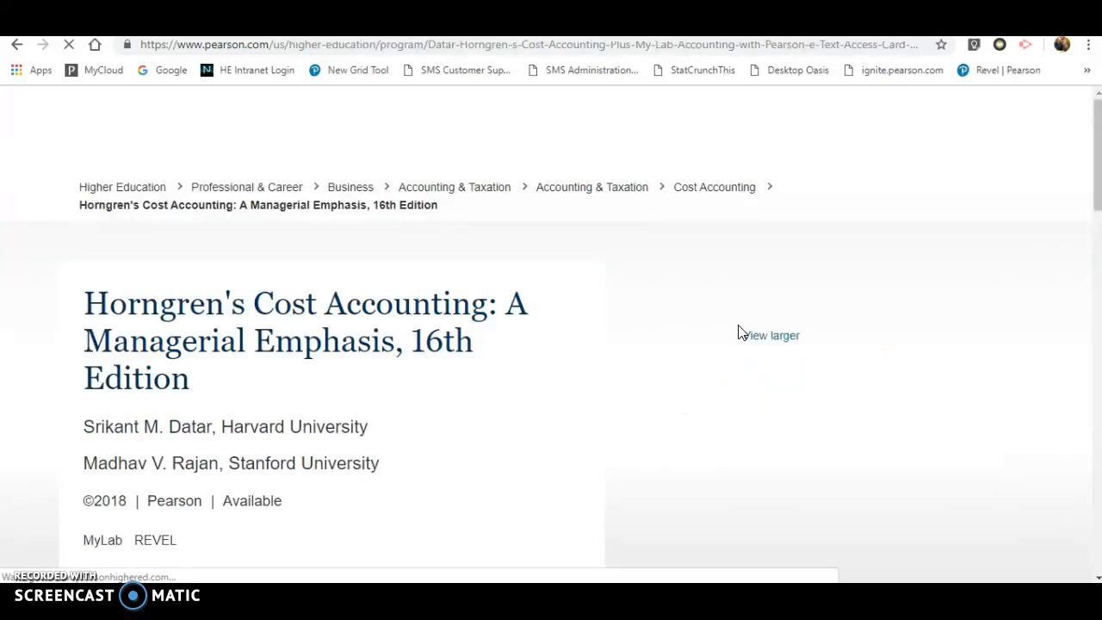
scroll("down", 3)
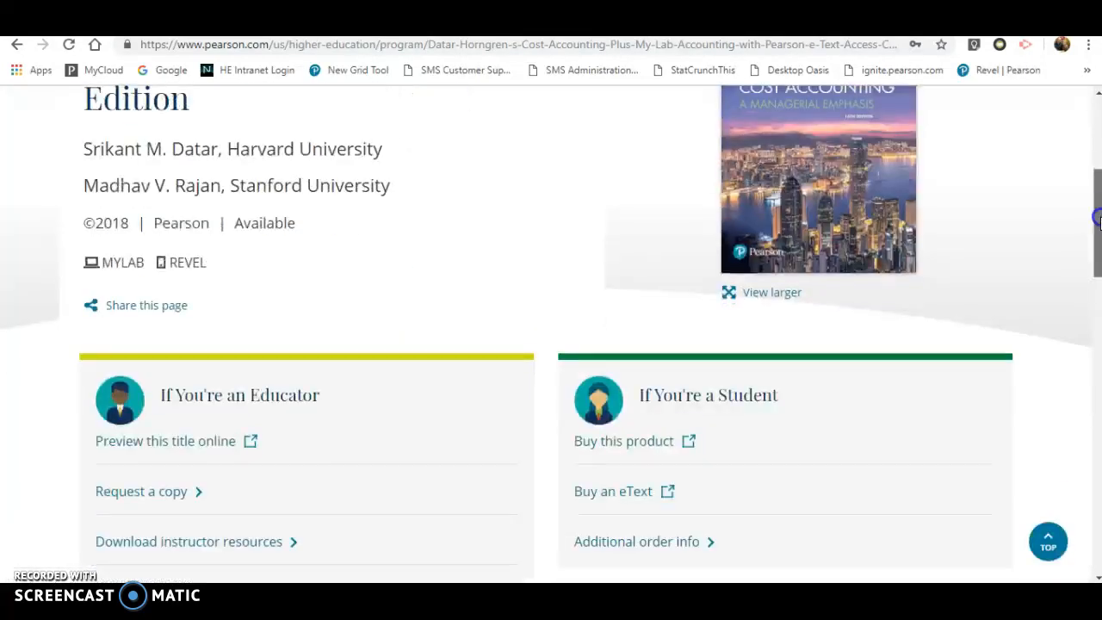
scroll("down", 3)
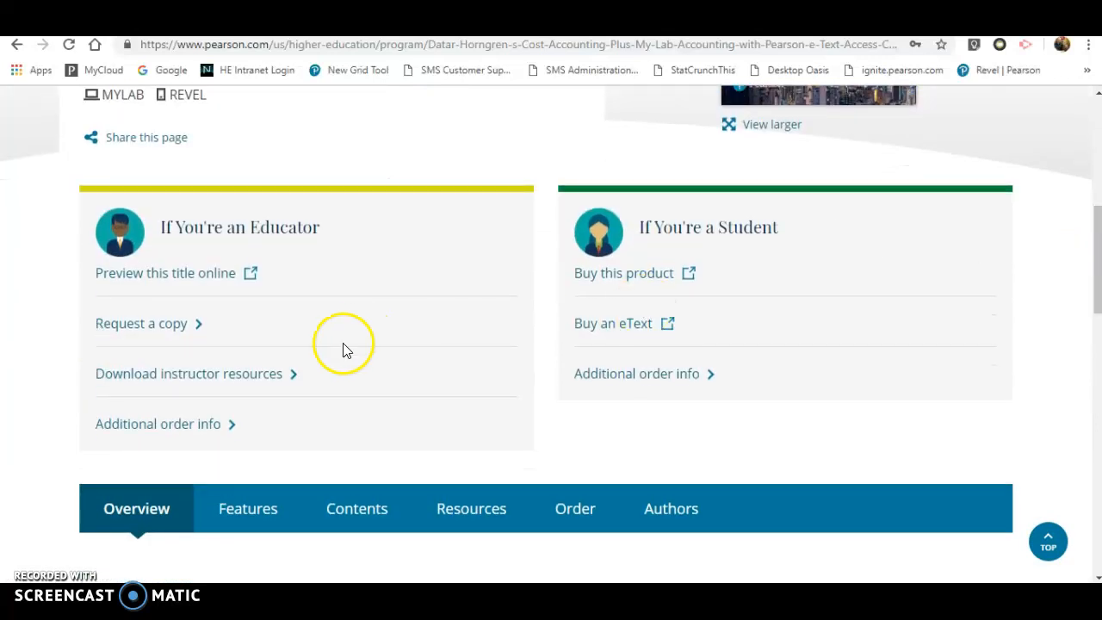
mouse_move(222, 375)
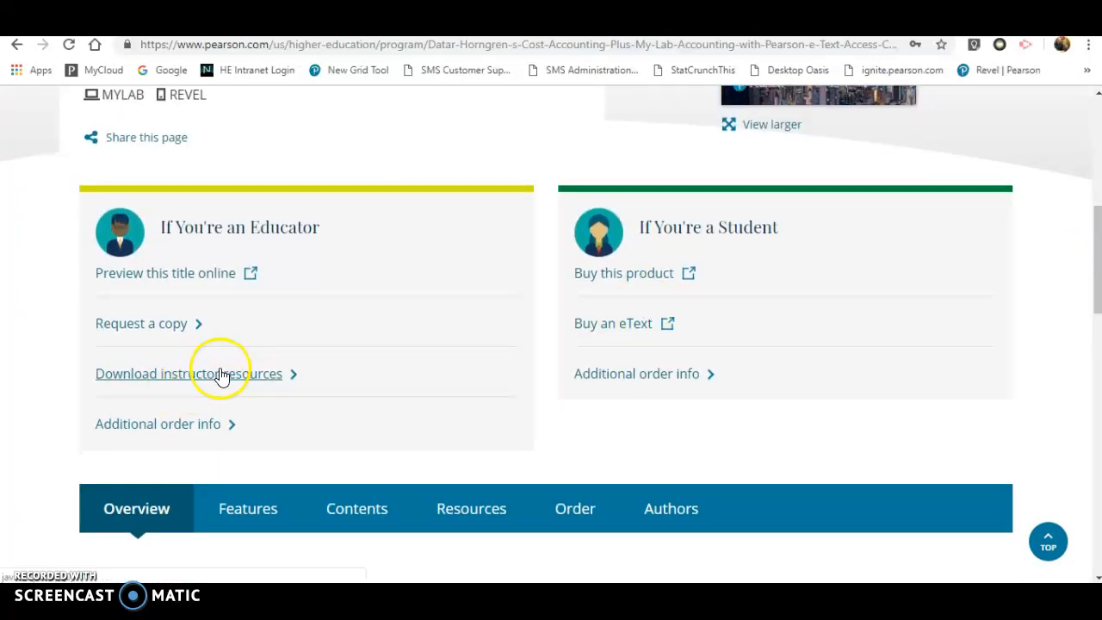
- Show the book's downloadable instructor resources and scroll to the Test Bank entries
left_click(181, 372)
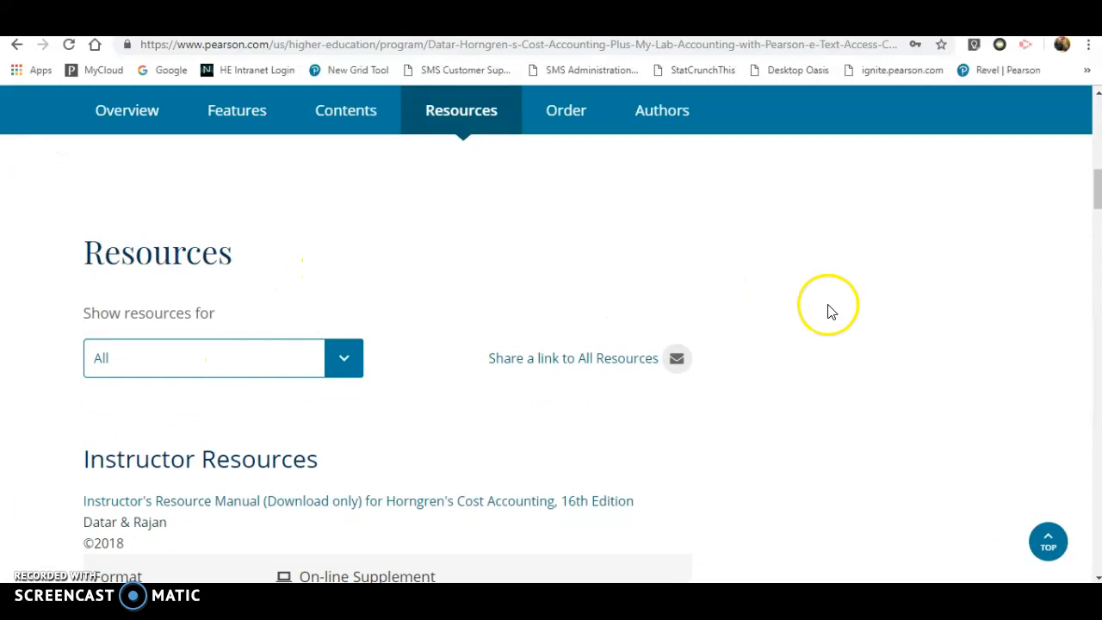
scroll("down", 3)
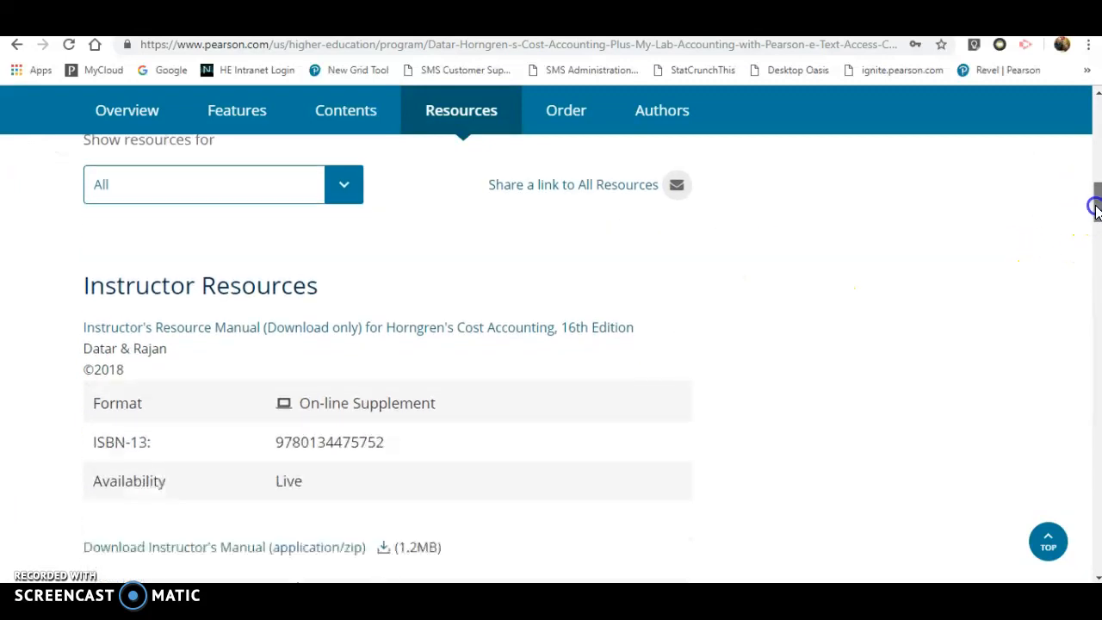
scroll("down", 3)
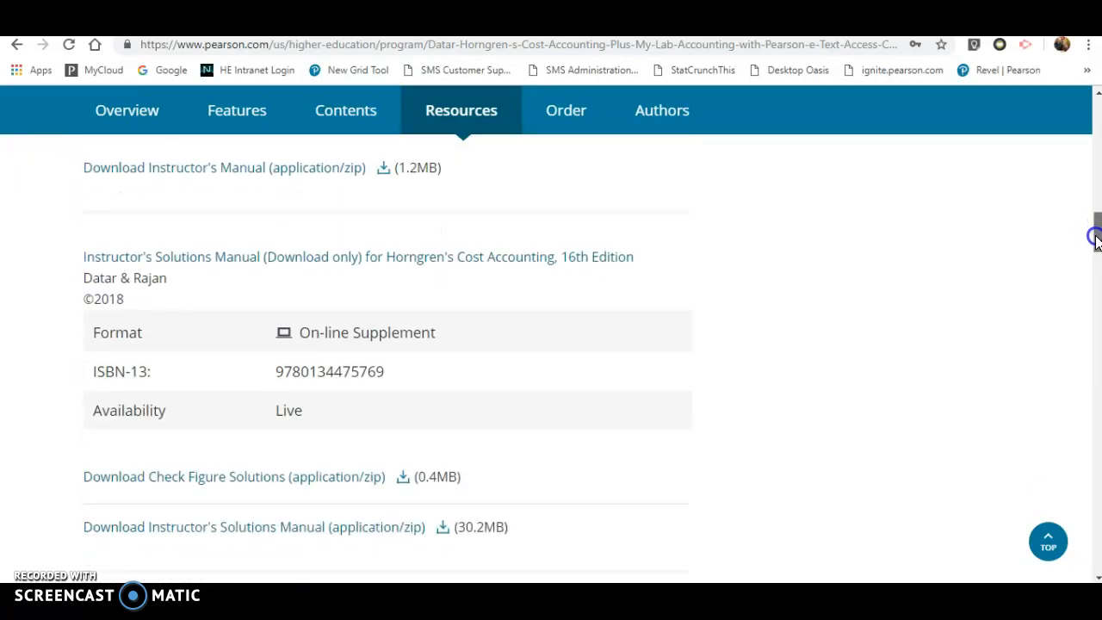
scroll("down", 3)
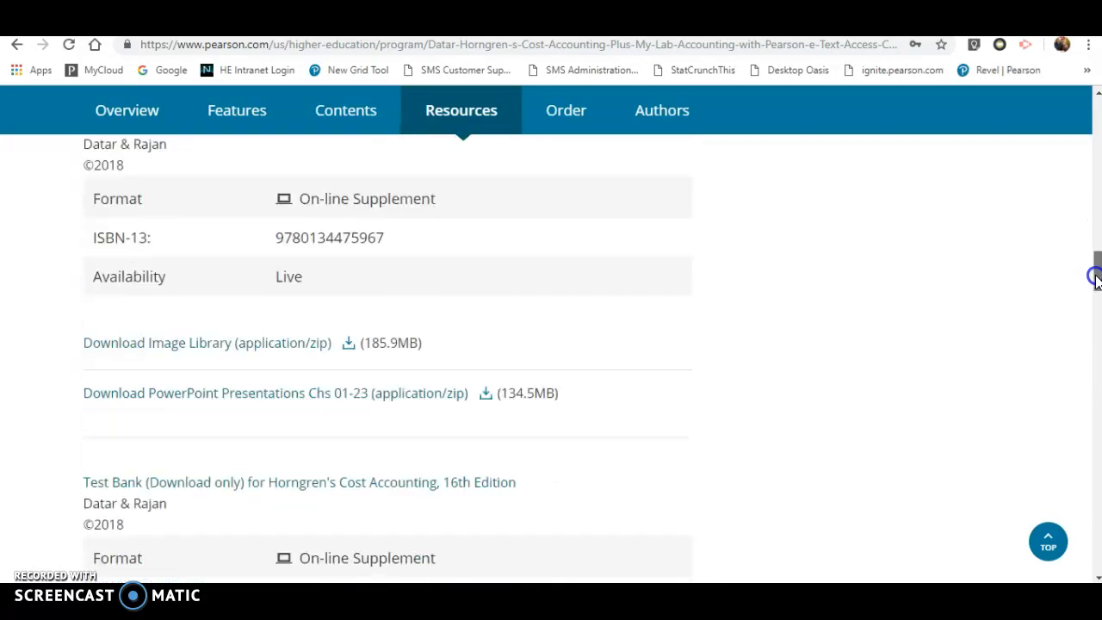
scroll("down", 3)
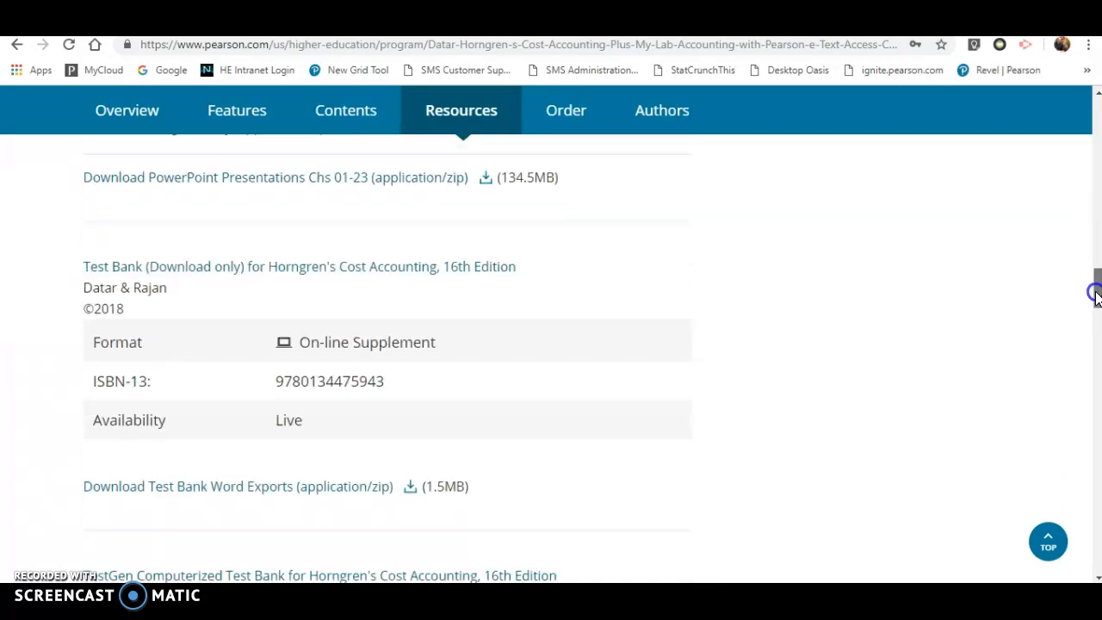
scroll("down", 3)
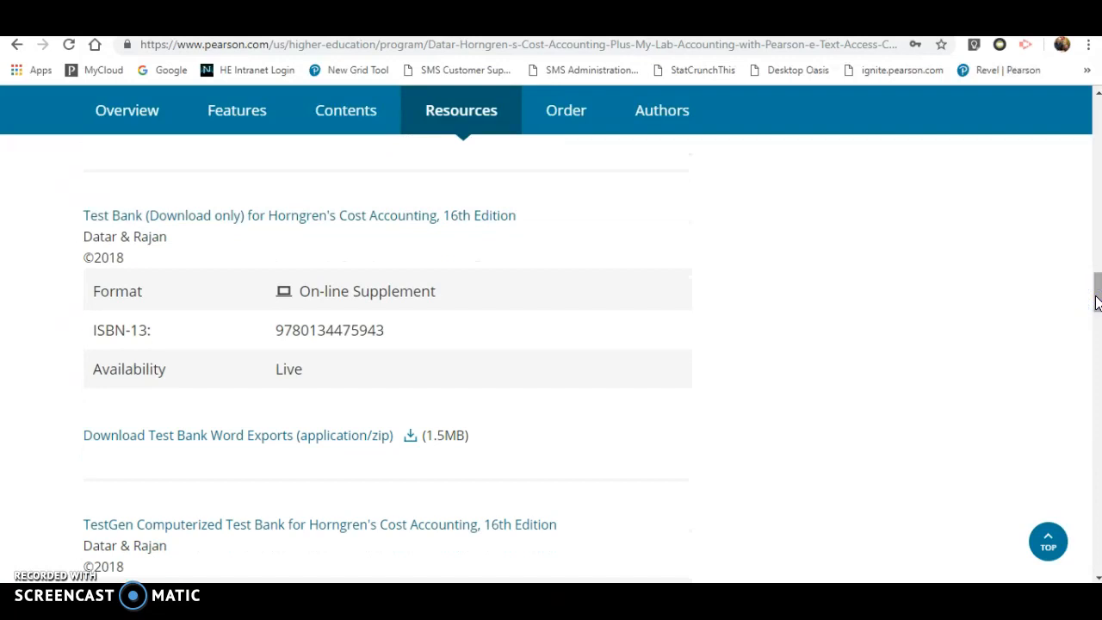
mouse_move(742, 420)
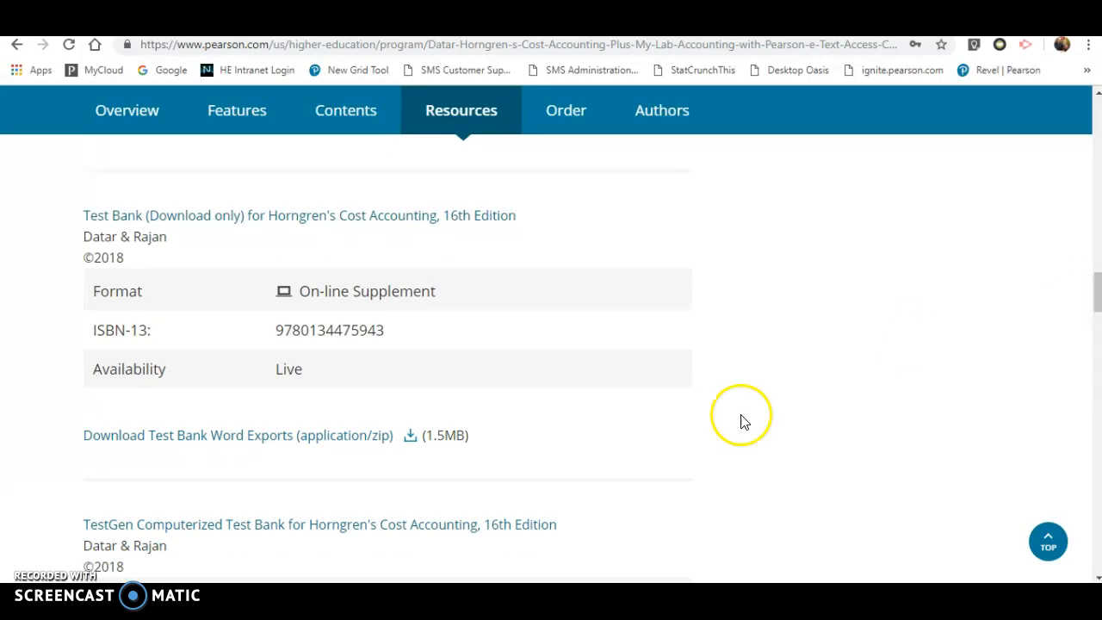
mouse_move(447, 258)
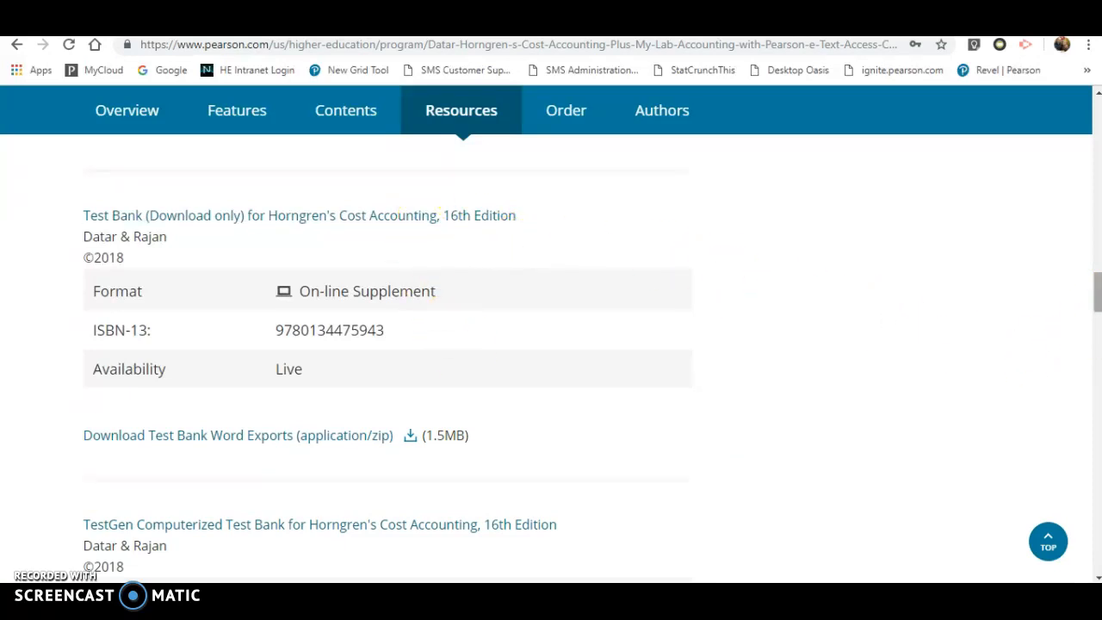
- Scroll the resource list to the TestGen test bank download links
scroll("down", 3)
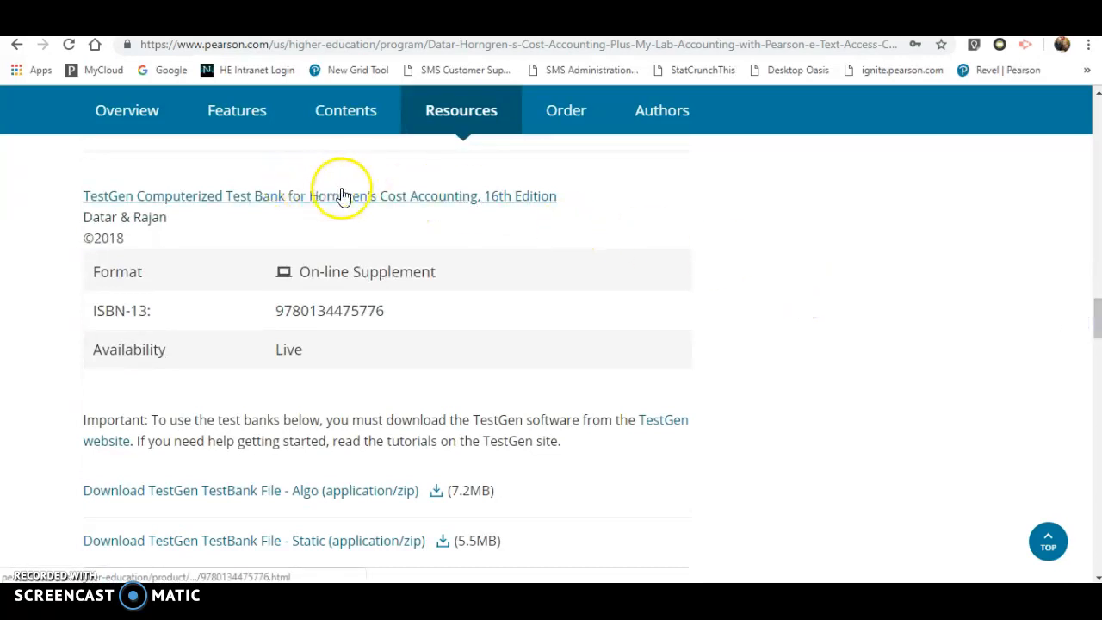
mouse_move(1036, 356)
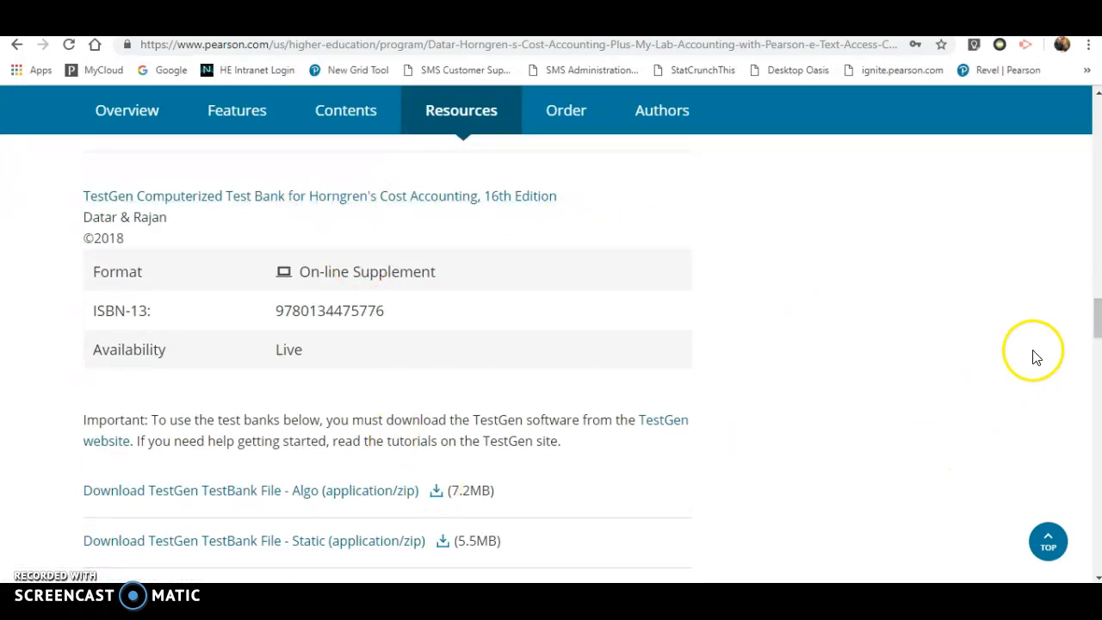
scroll("down", 3)
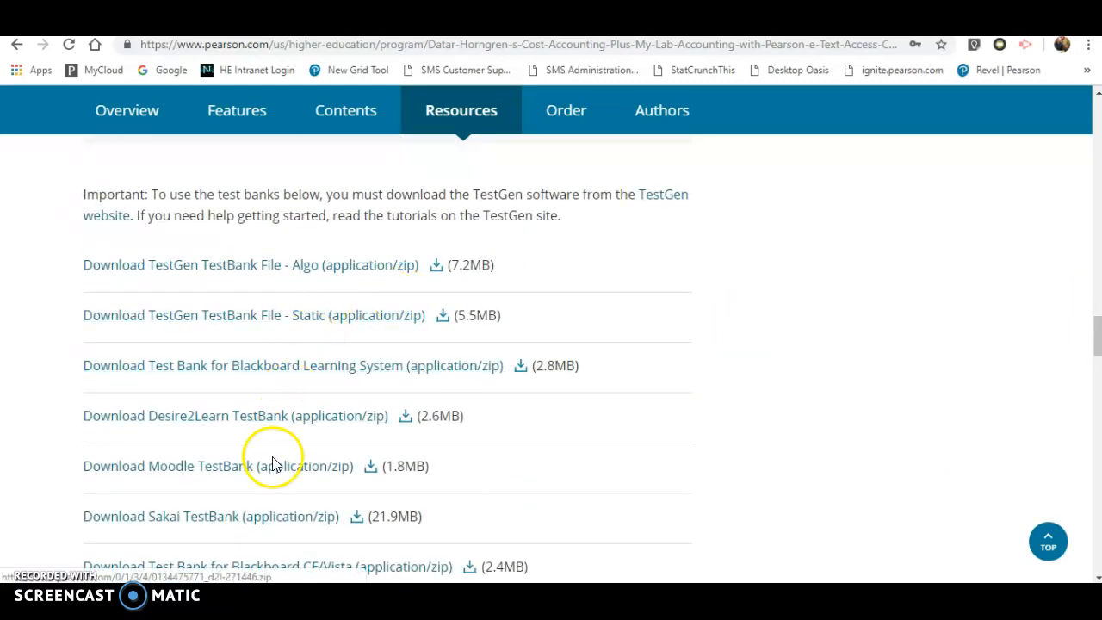
mouse_move(1074, 403)
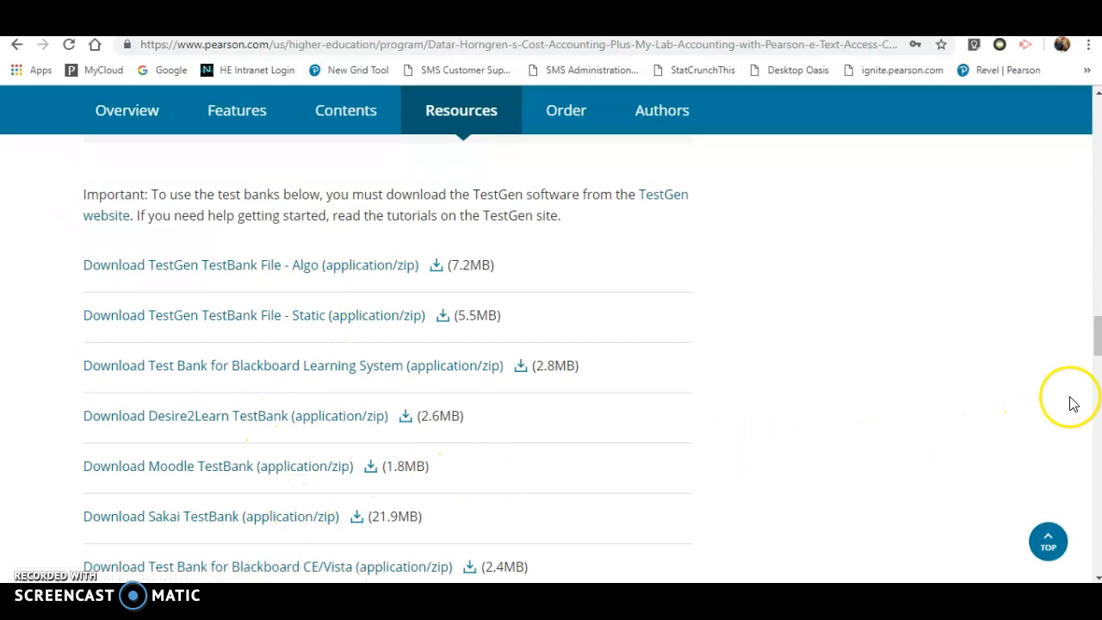
scroll("down", 3)
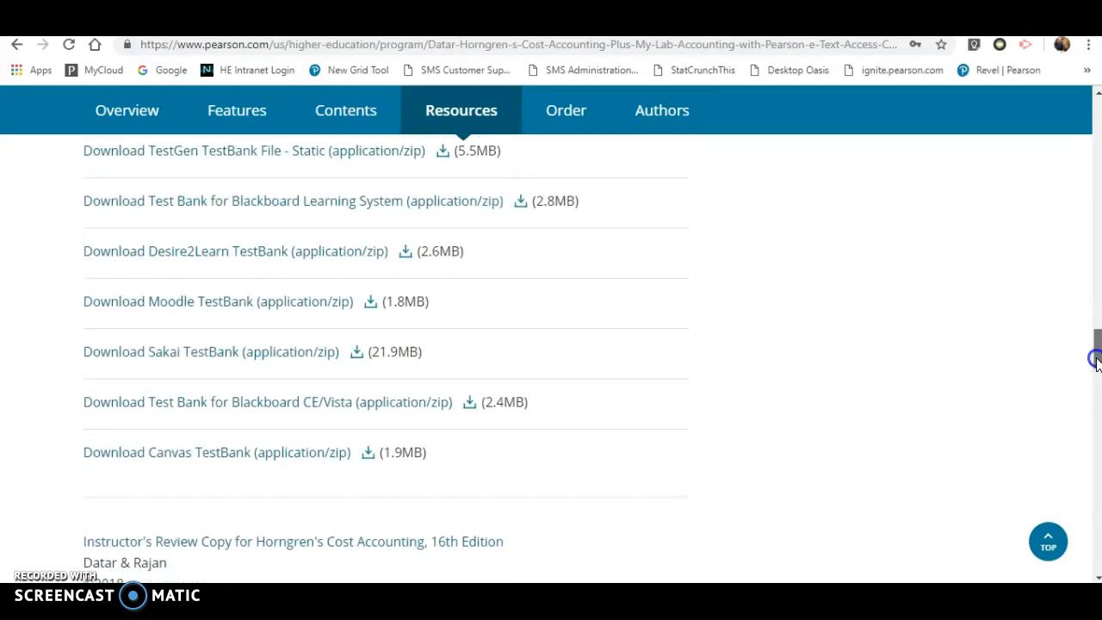
scroll("down", 3)
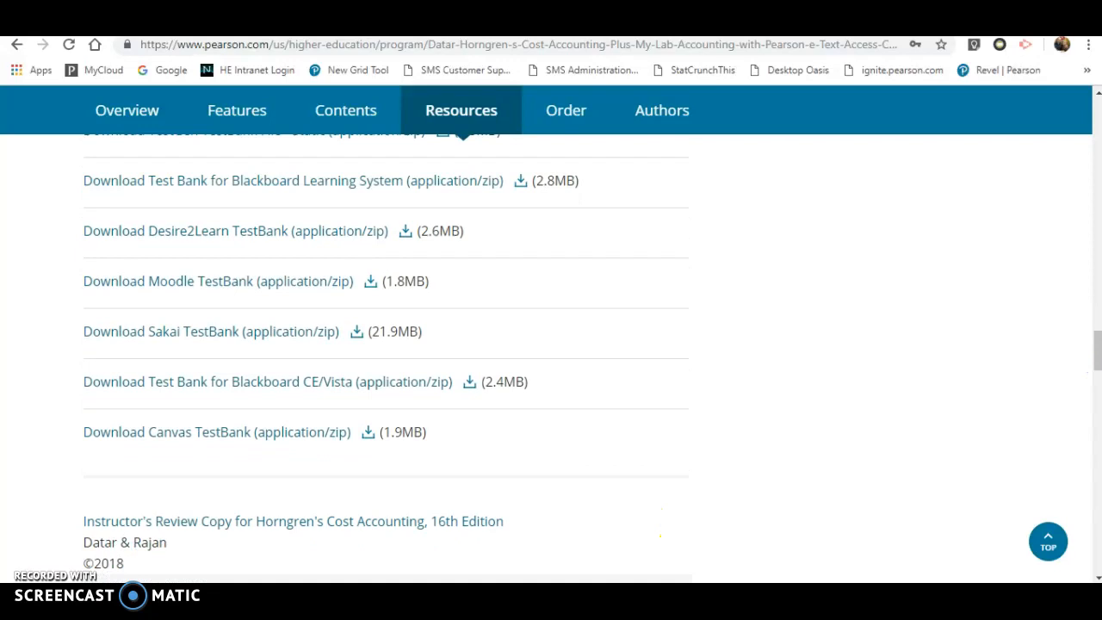
scroll("up", 3)
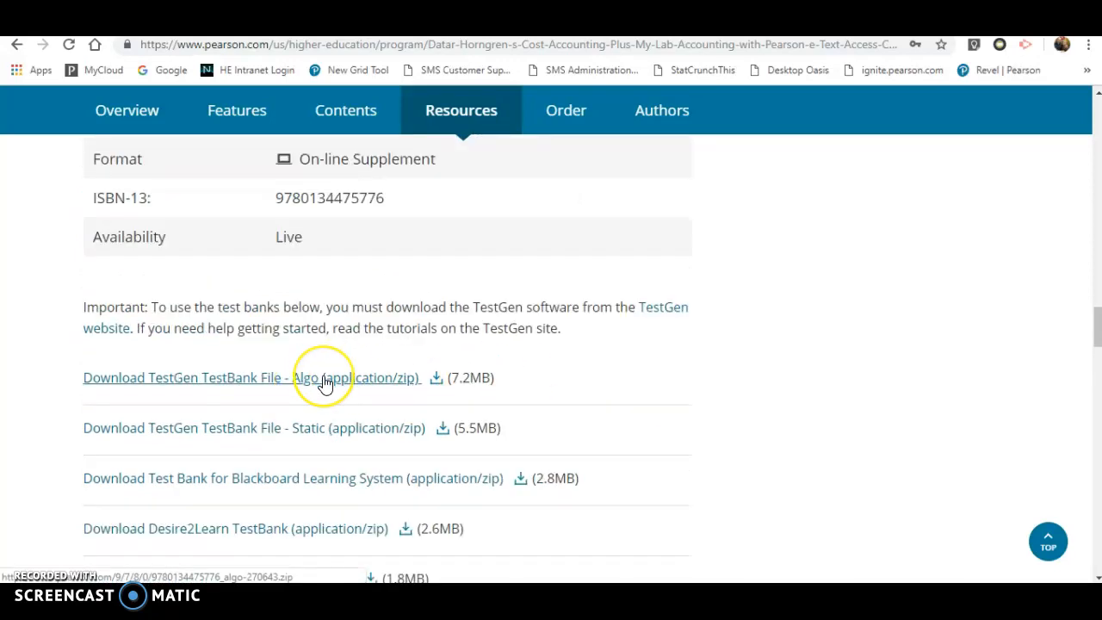
mouse_move(326, 382)
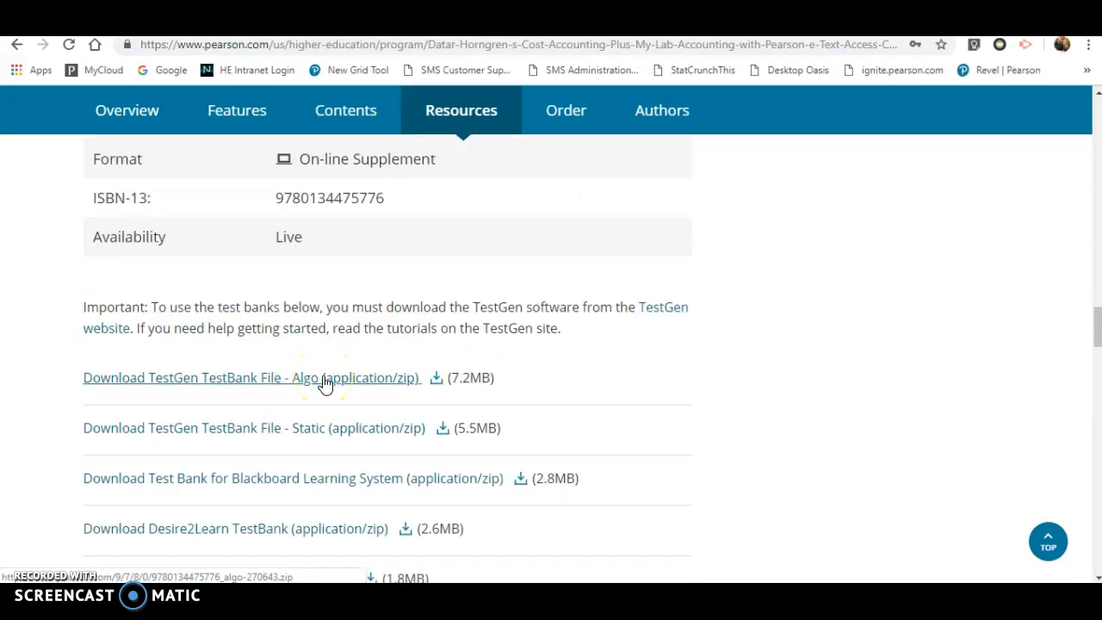
- Download the Algo and Static TestGen test bank files, accepting the copyright notice for each
left_click(250, 377)
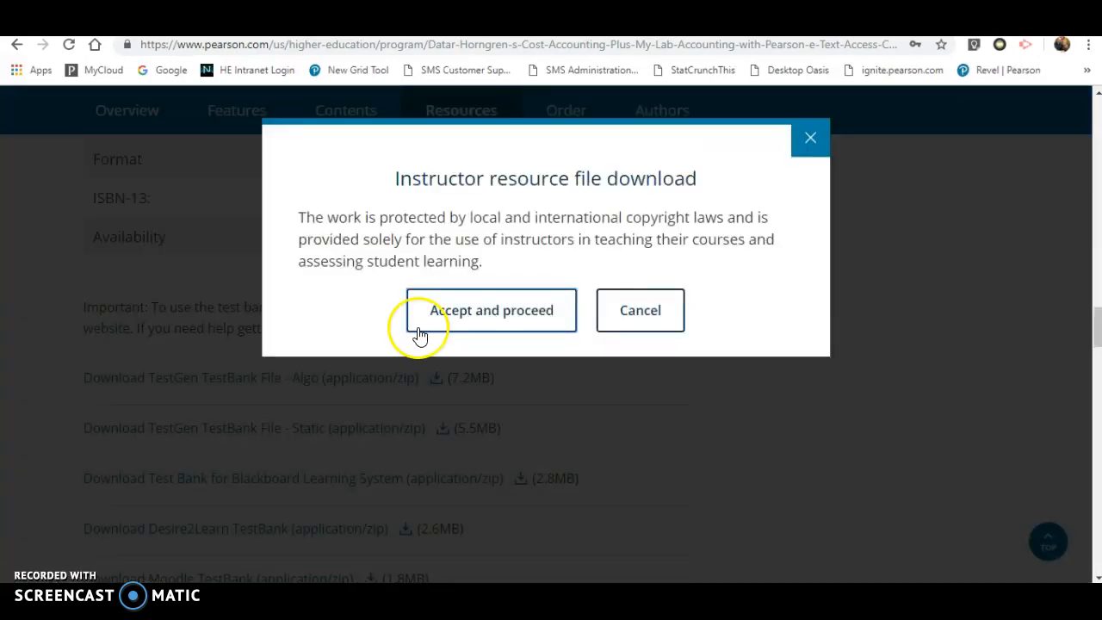
left_click(490, 310)
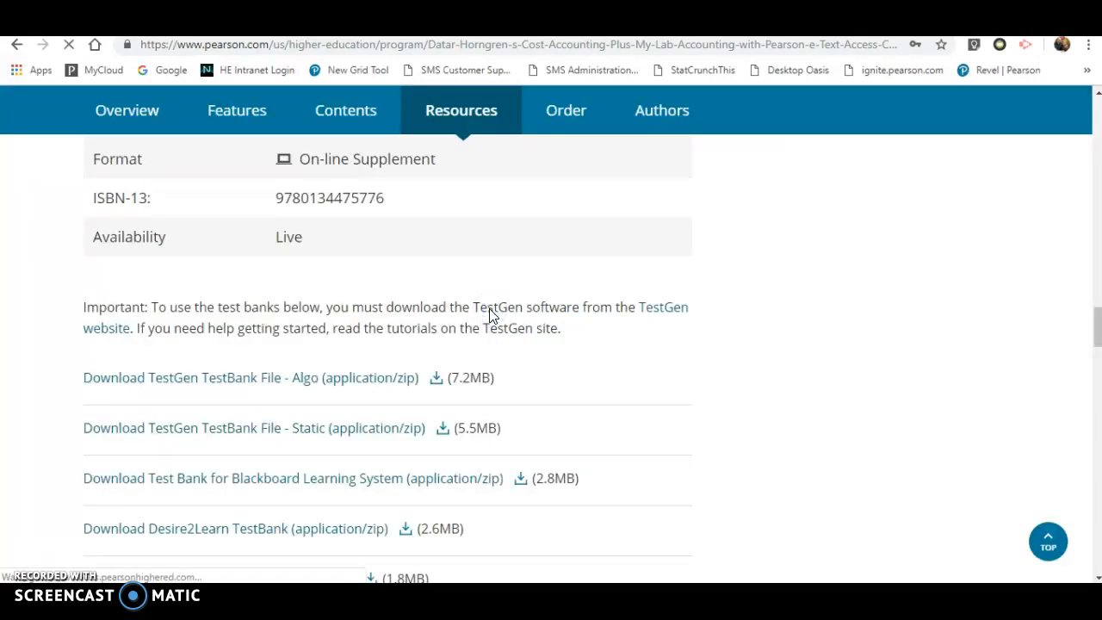
mouse_move(351, 406)
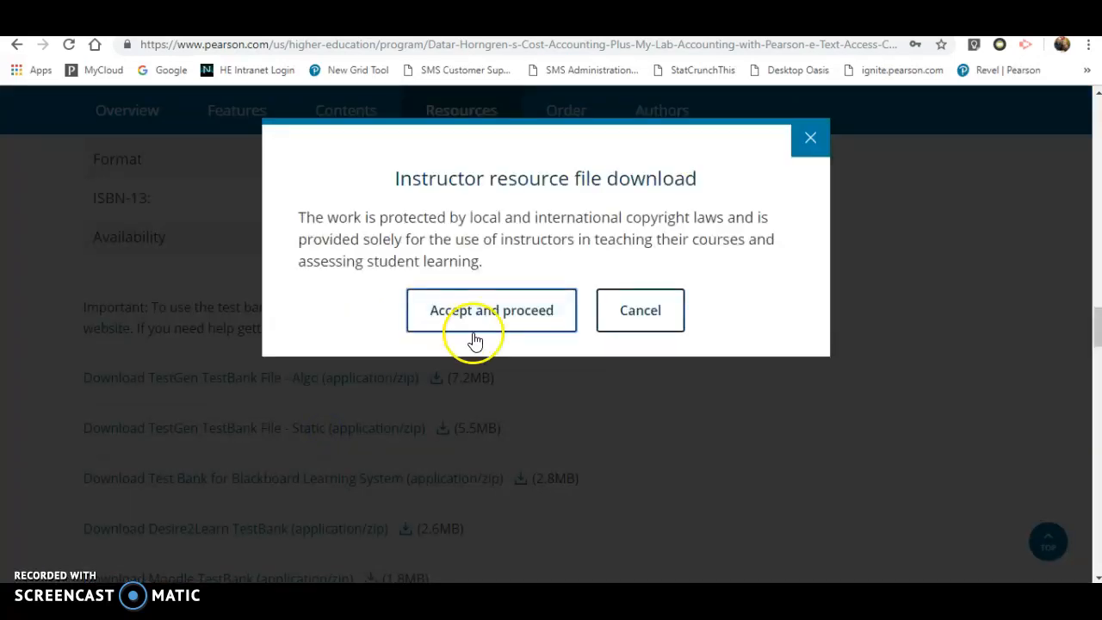
left_click(492, 310)
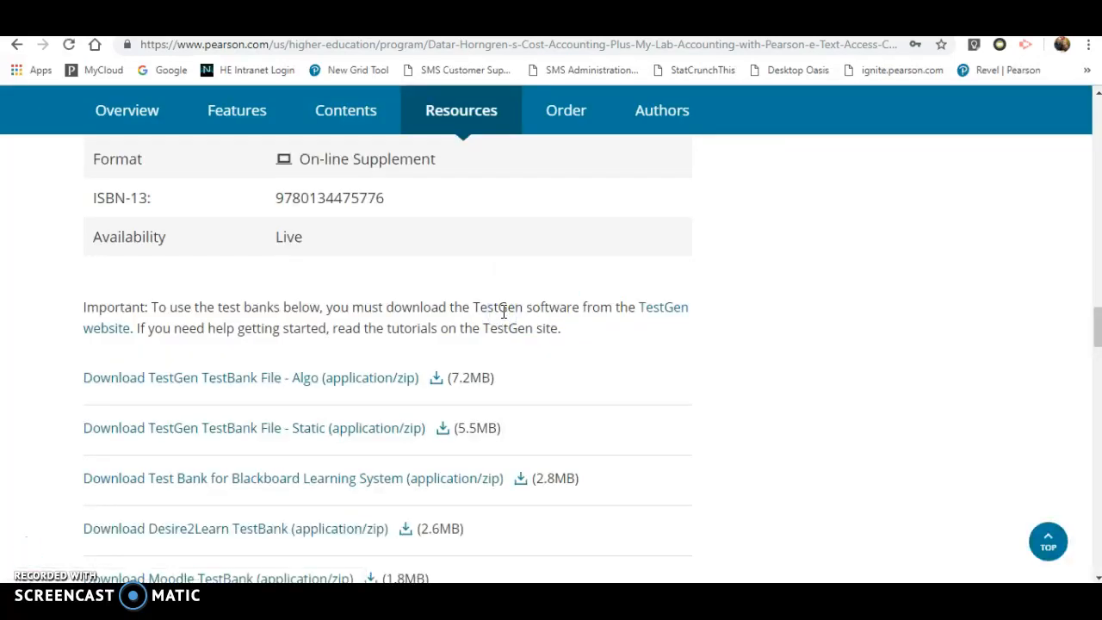
mouse_move(118, 544)
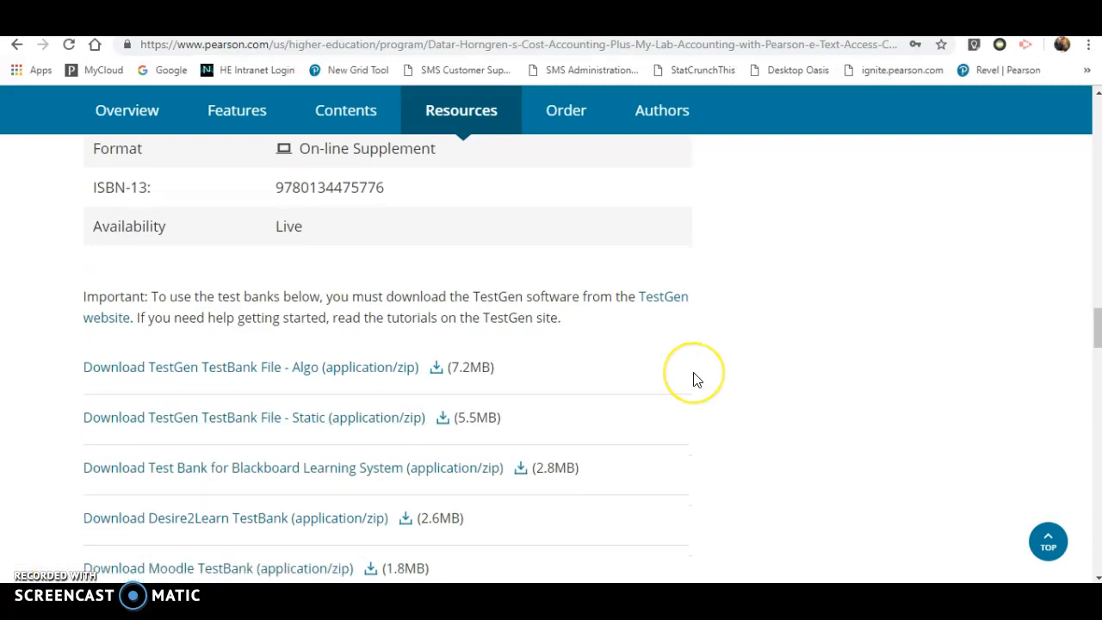
mouse_move(698, 379)
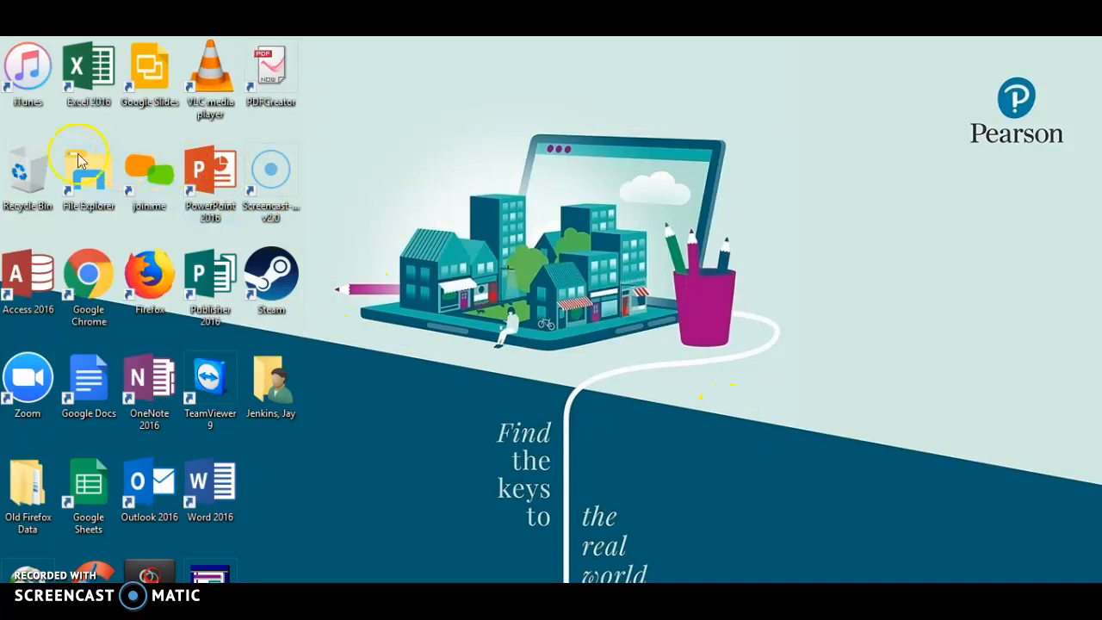
double_click(88, 168)
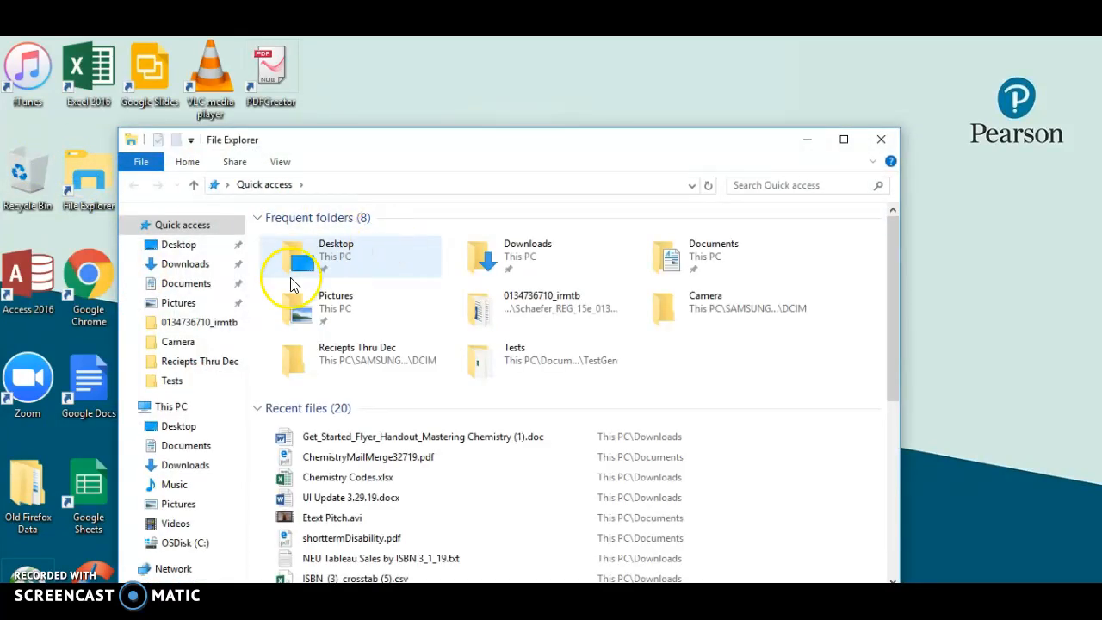
mouse_move(663, 308)
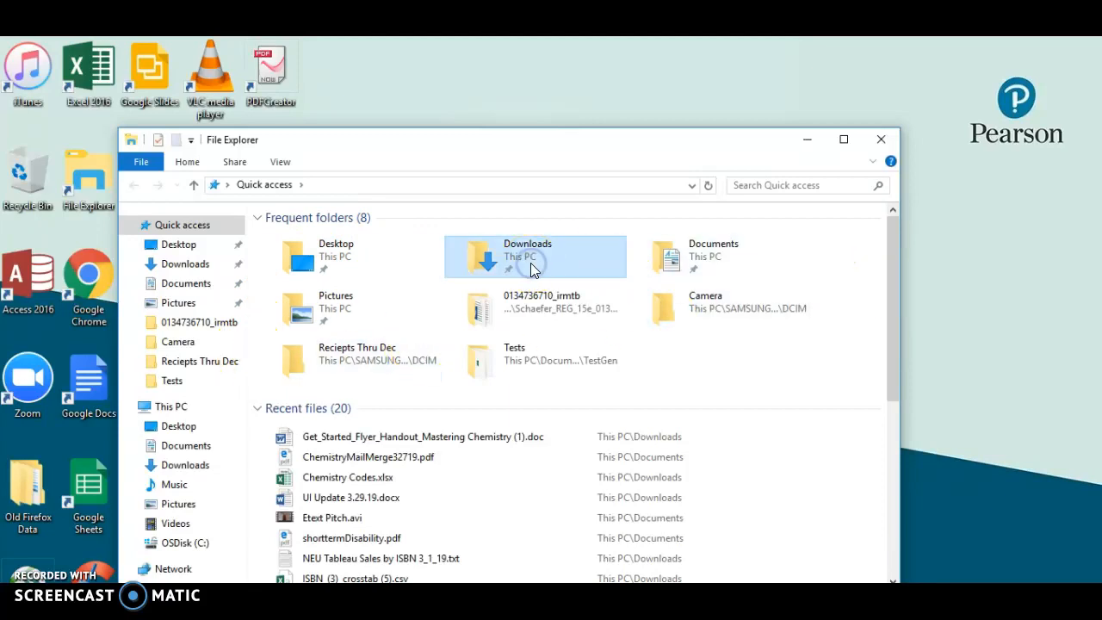
double_click(533, 255)
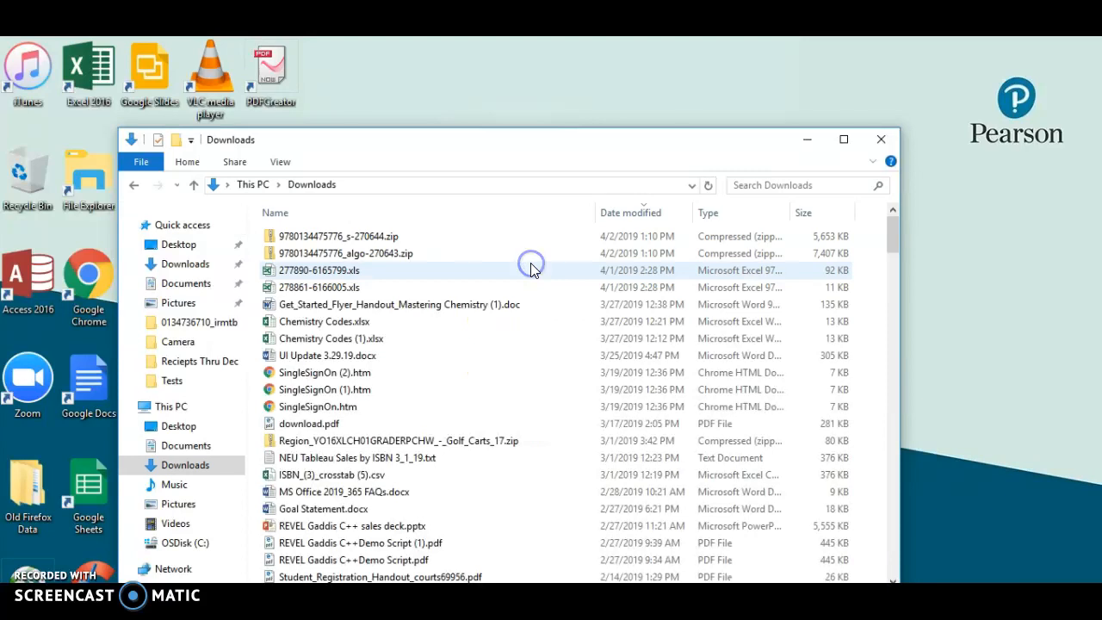
left_click(337, 236)
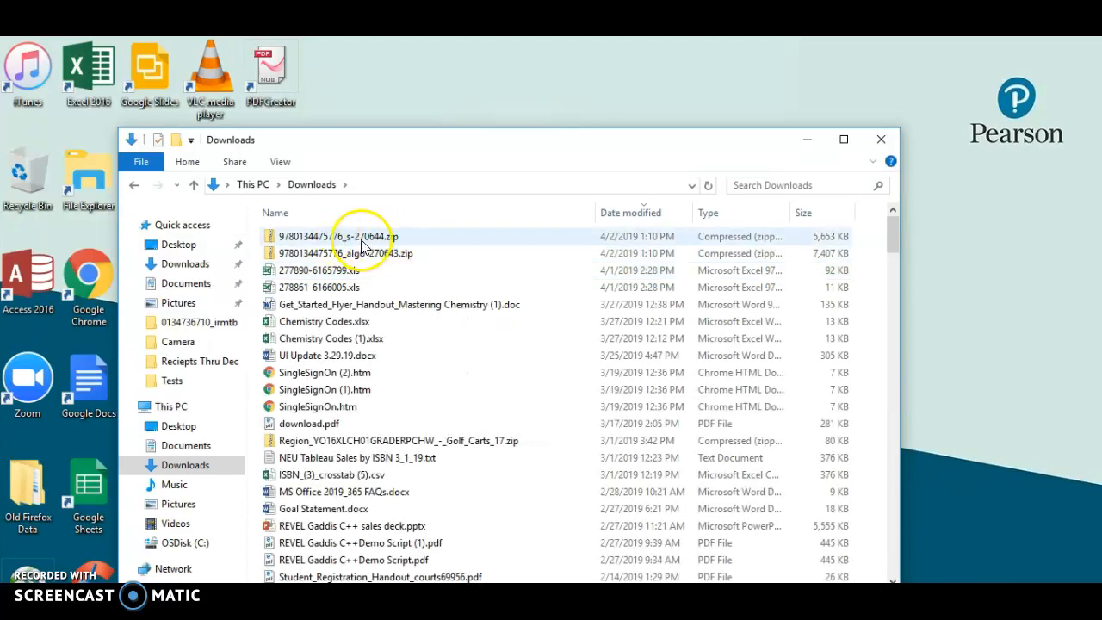
- Extract the Static test bank zip into a folder in Downloads
right_click(336, 236)
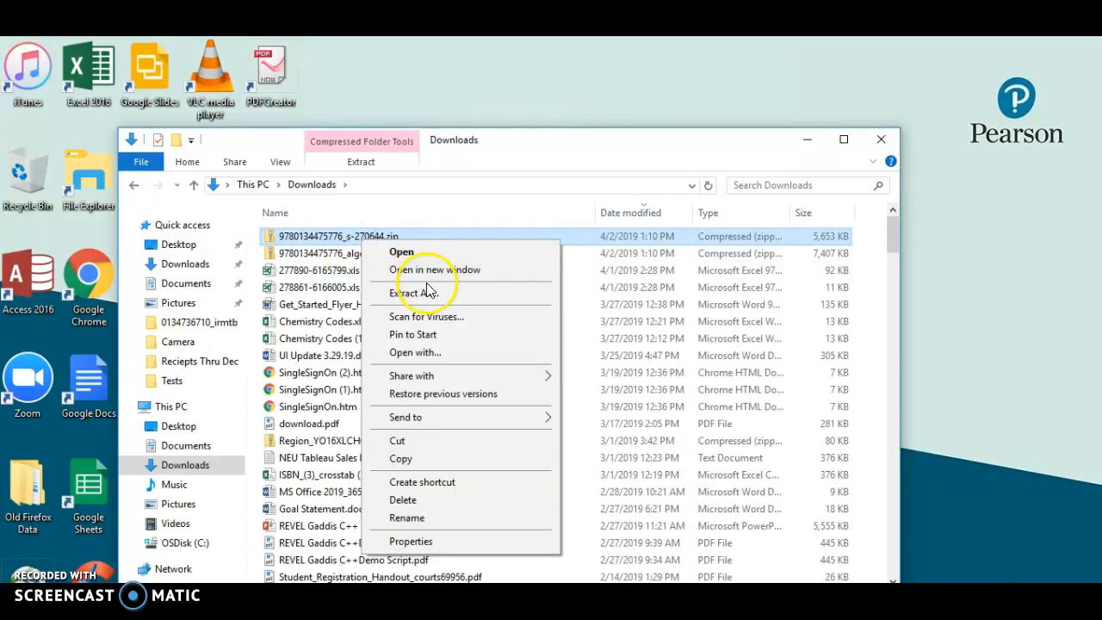
left_click(413, 293)
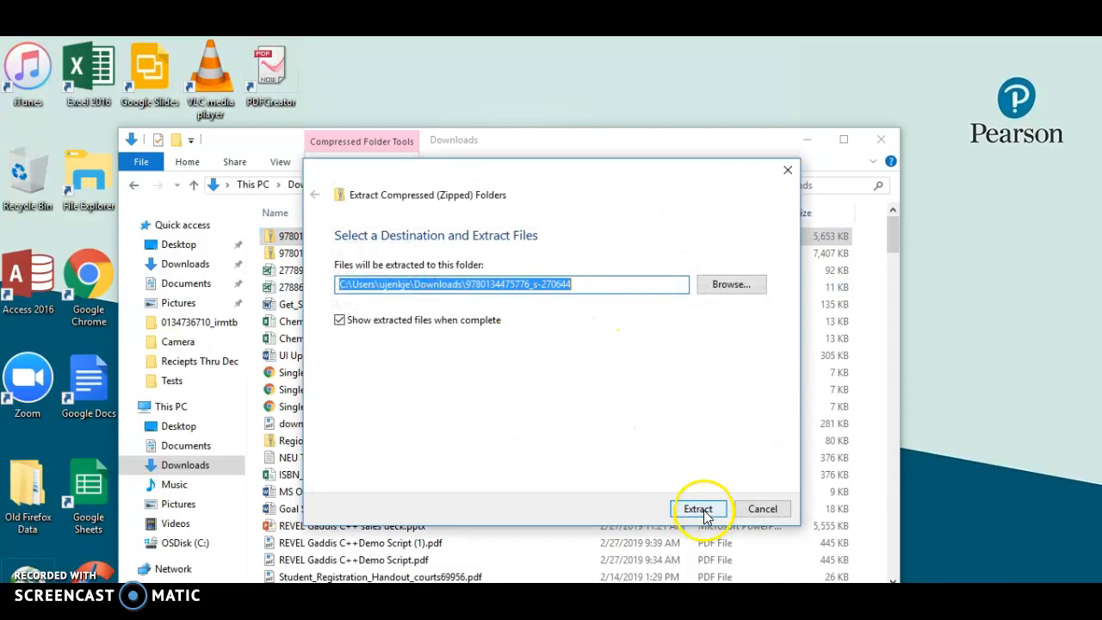
mouse_move(730, 284)
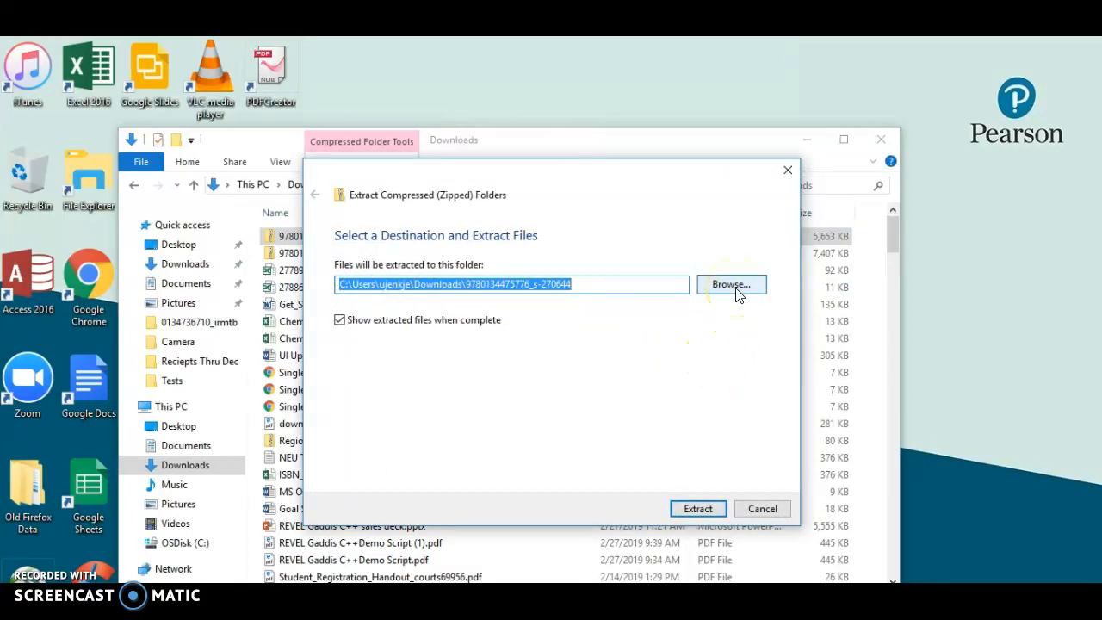
left_click(697, 508)
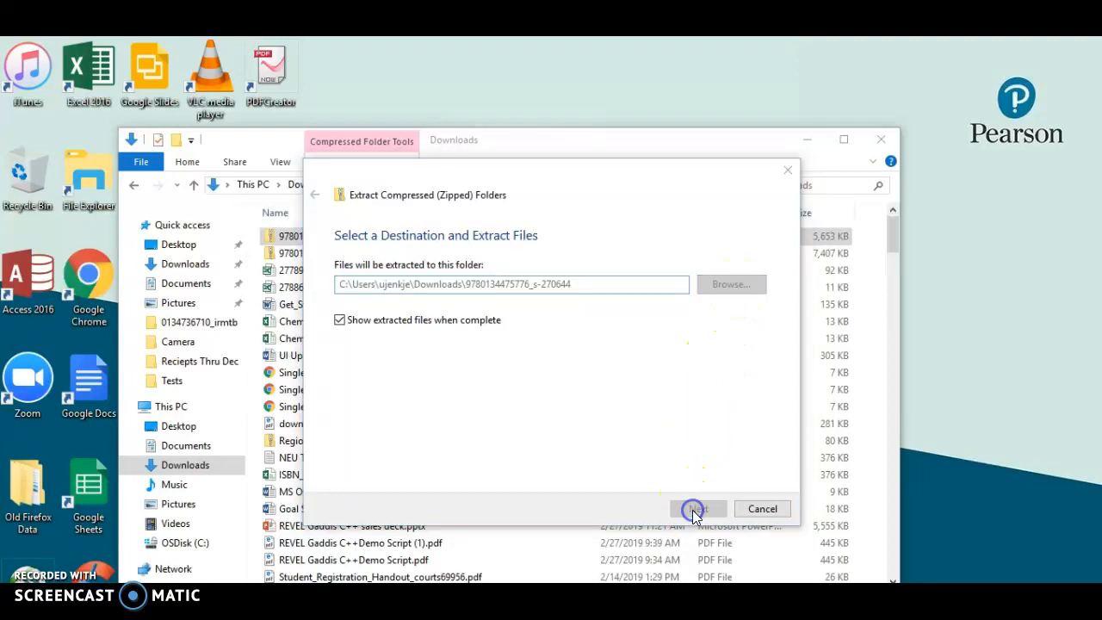
- Extract the Algo test bank zip into a folder in Downloads
left_click(696, 508)
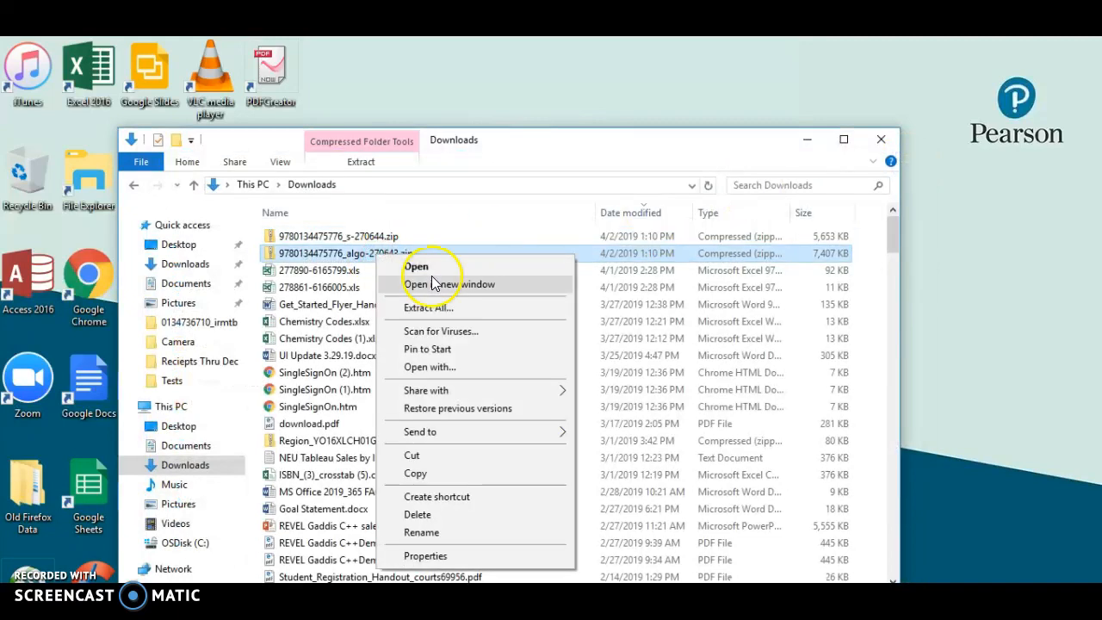
left_click(427, 306)
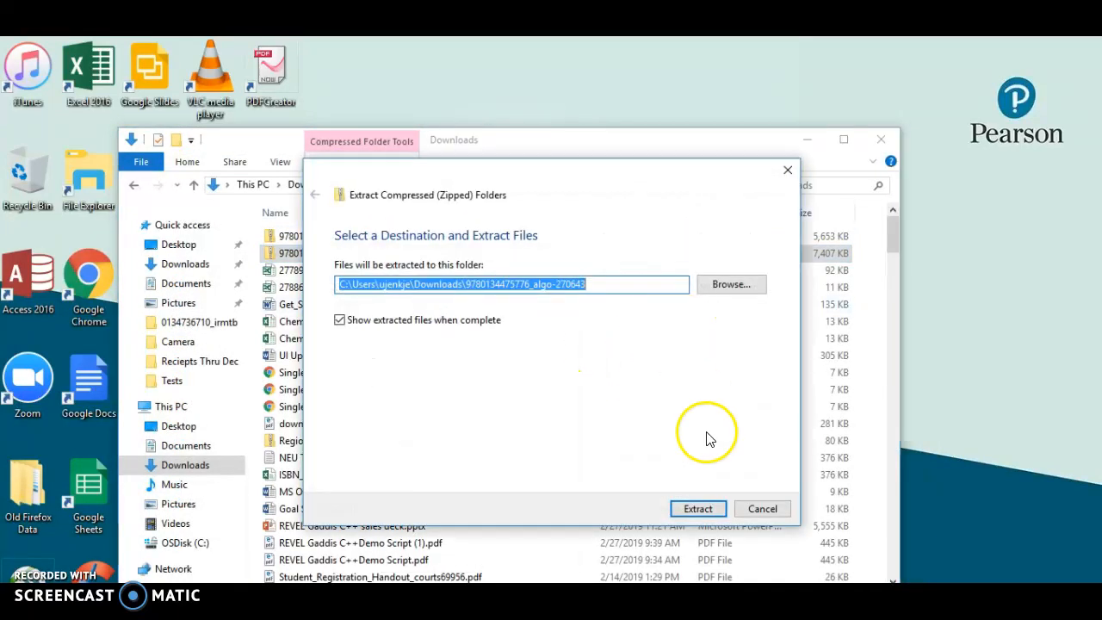
left_click(697, 508)
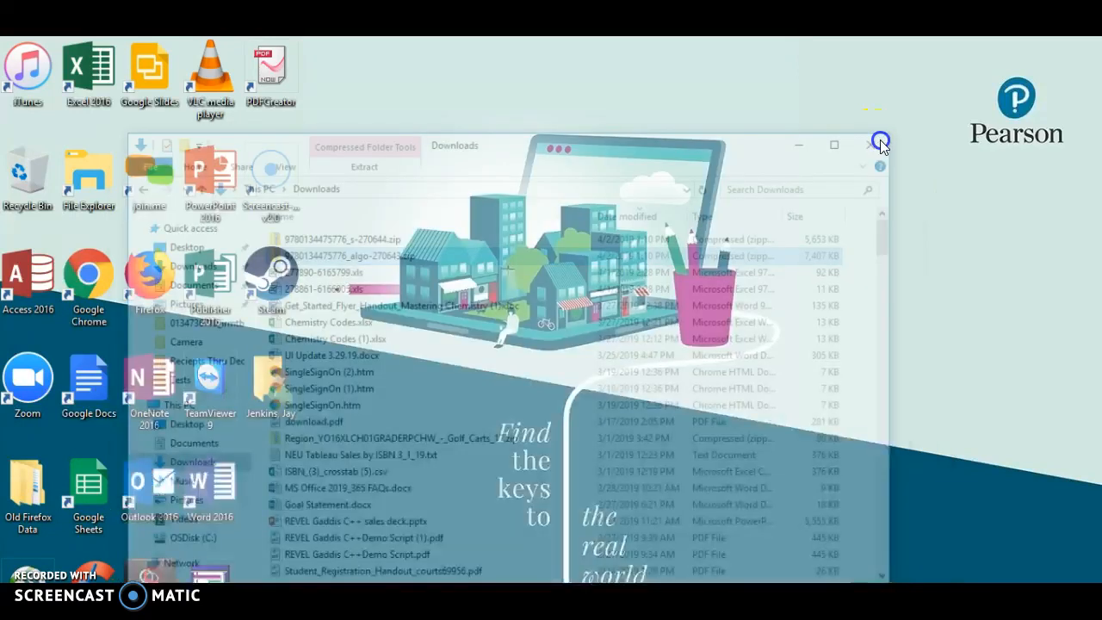
- Add CA16H_a.BOK from the extracted Algo folder in Downloads to the TestGen library
left_click(868, 144)
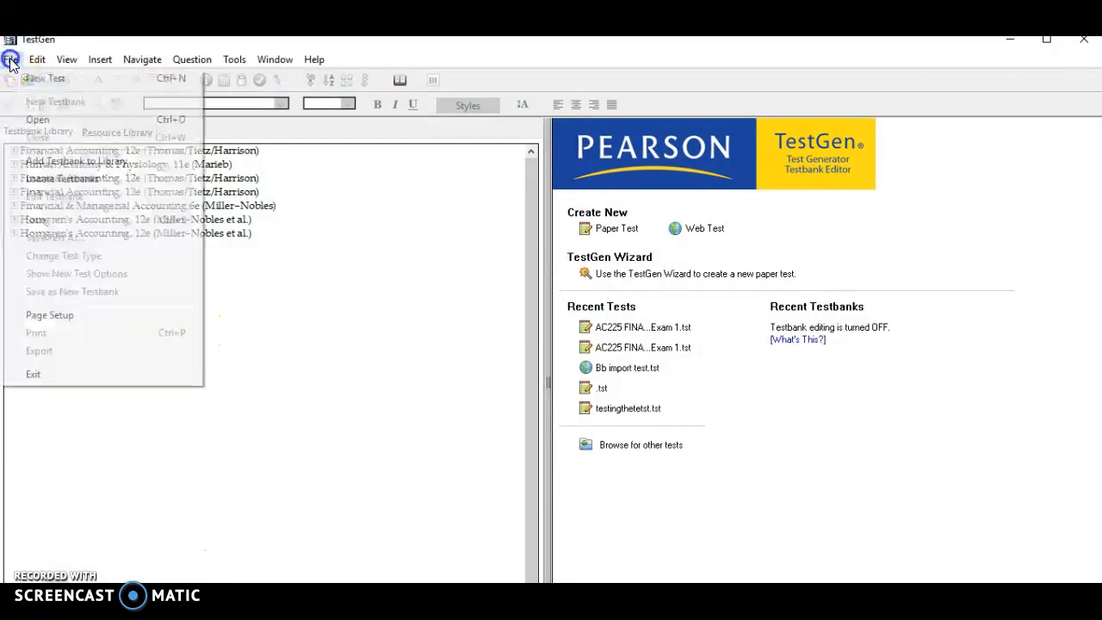
left_click(76, 162)
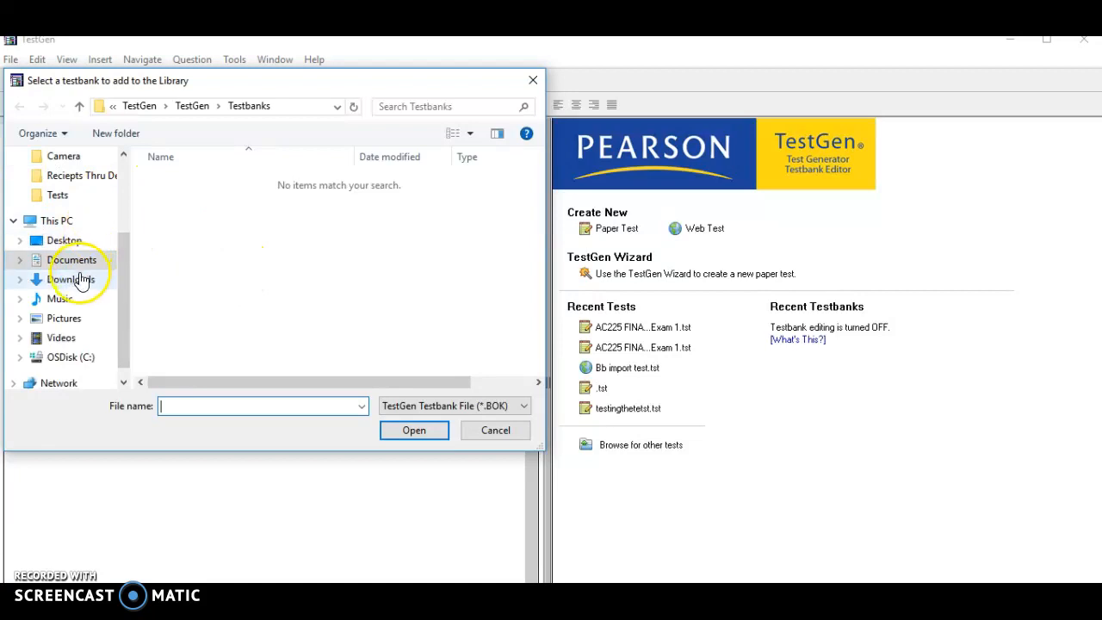
left_click(72, 279)
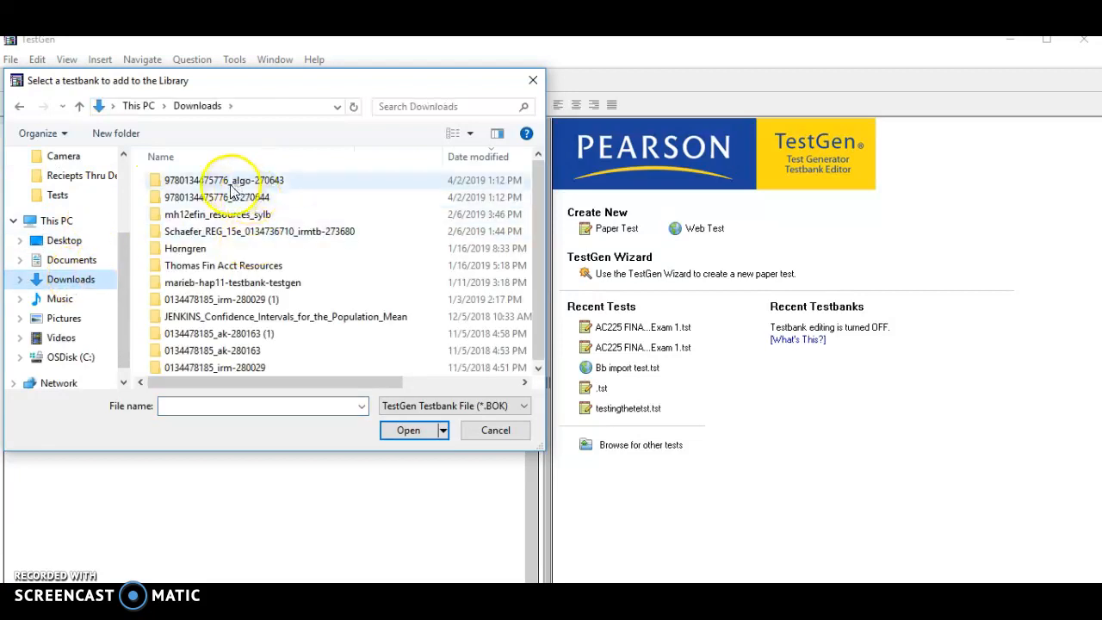
double_click(224, 181)
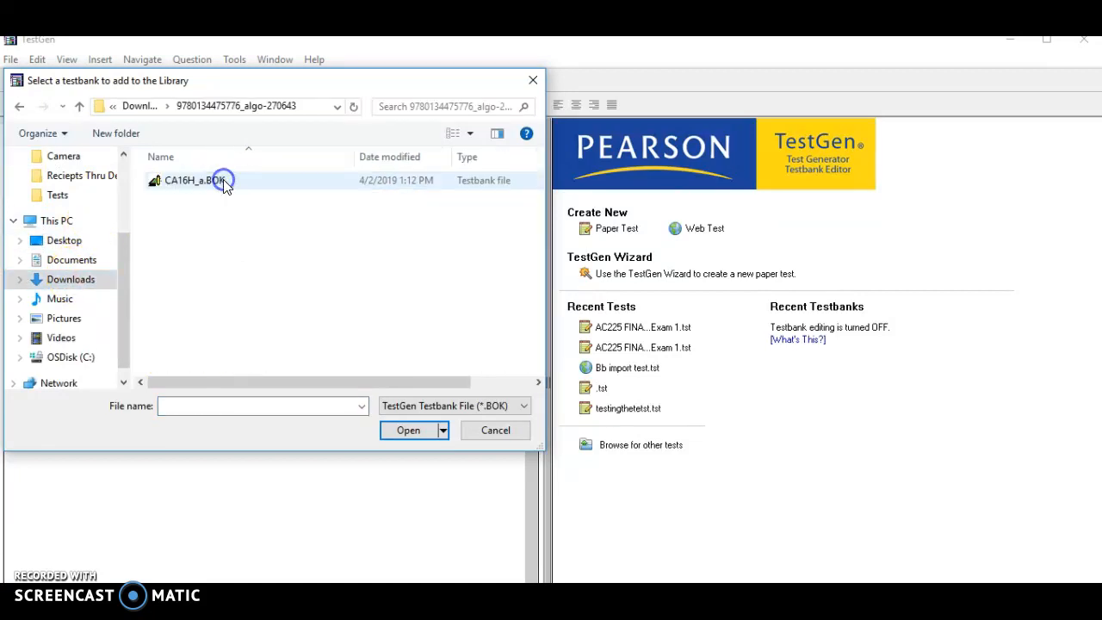
left_click(194, 181)
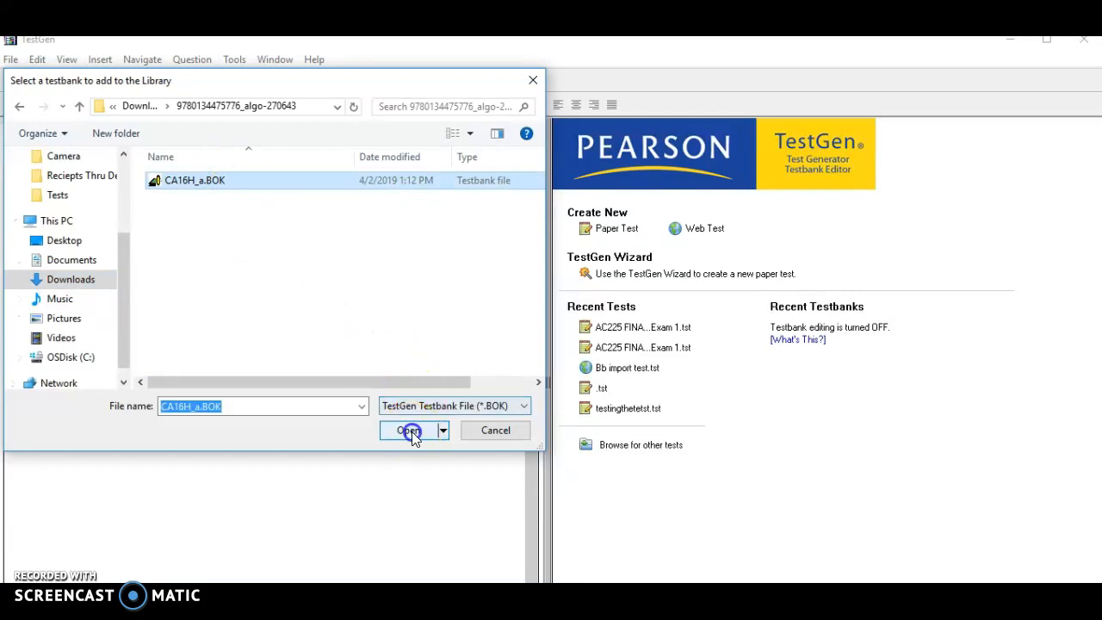
left_click(406, 431)
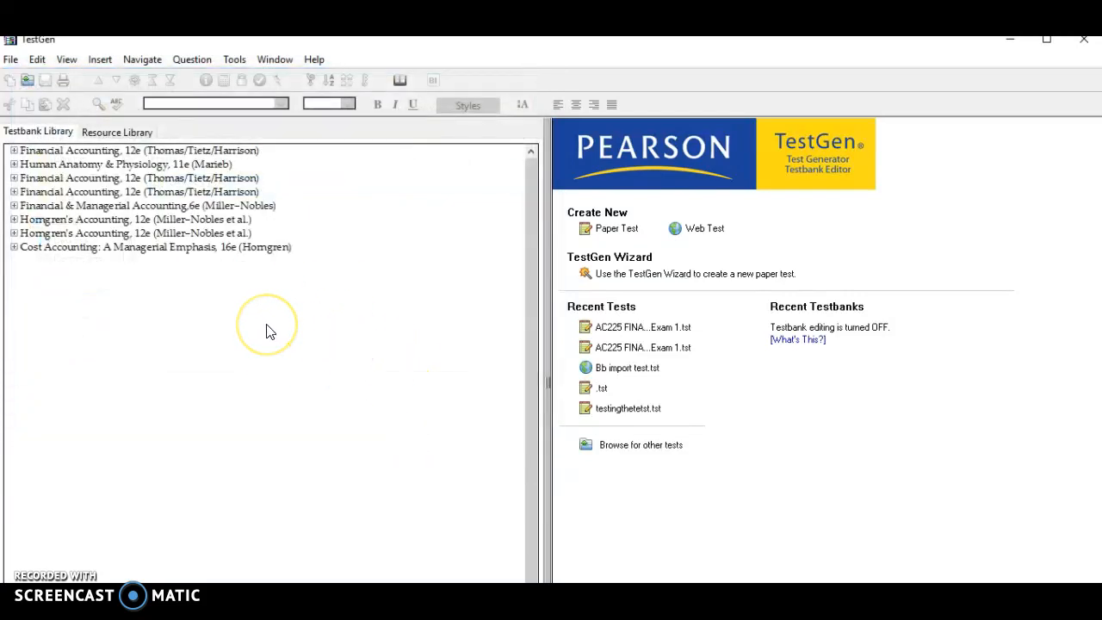
mouse_move(221, 255)
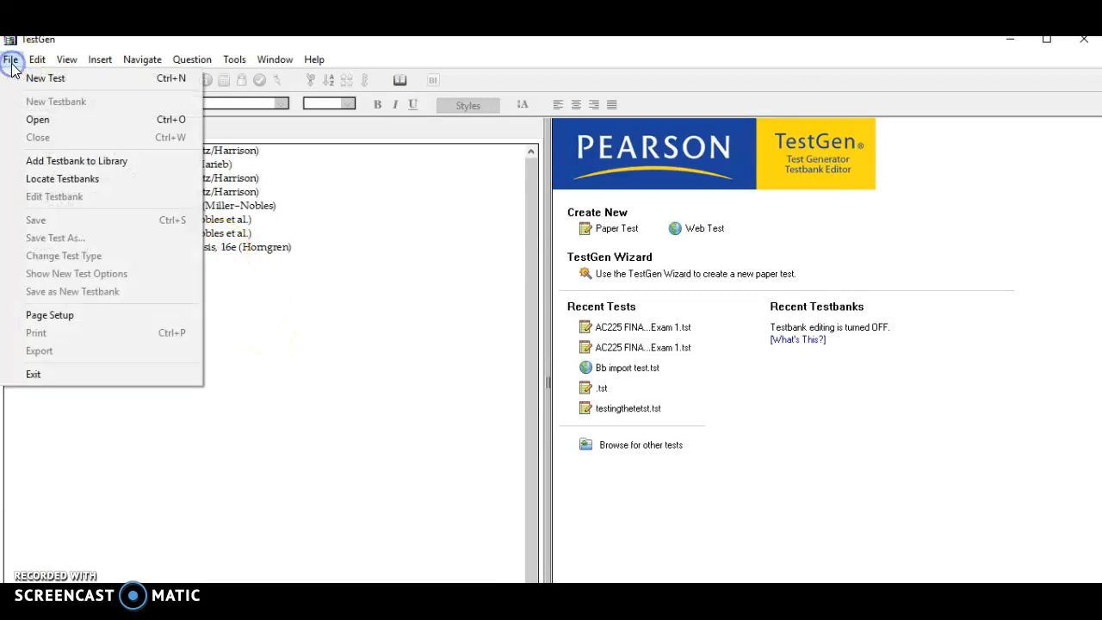
- Add the .BOK file from the extracted Static s-270644 folder in Downloads to the TestGen library
left_click(76, 162)
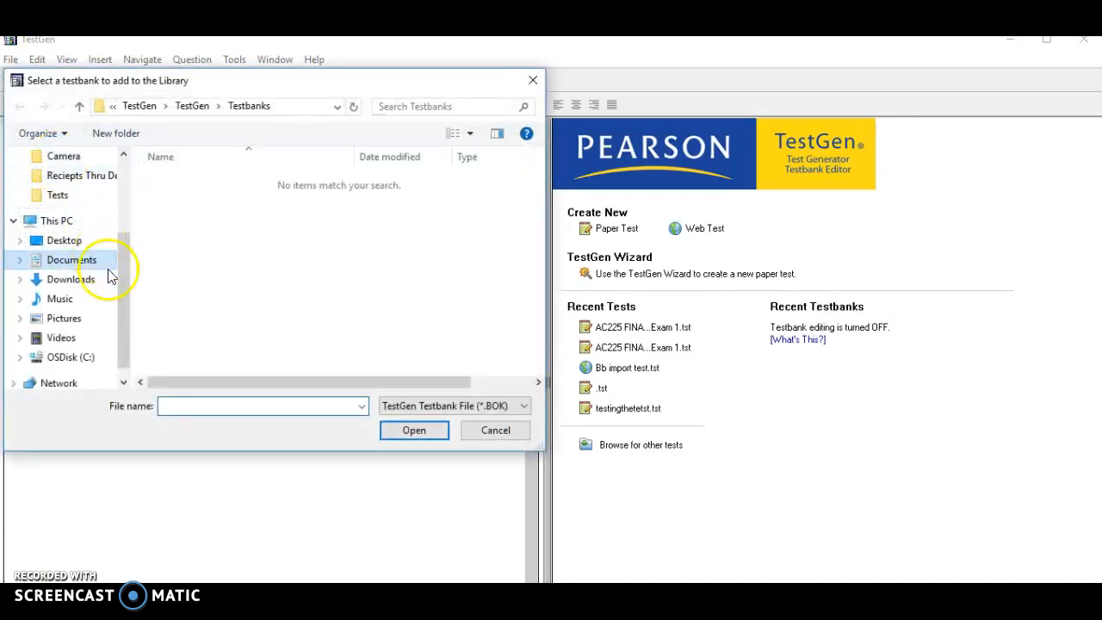
left_click(71, 279)
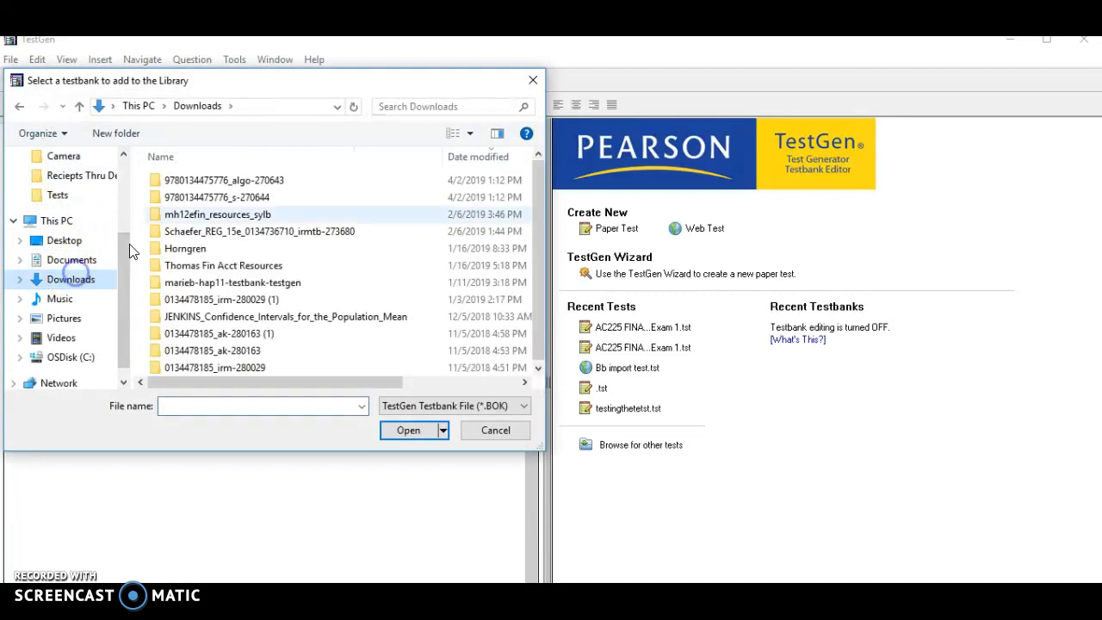
double_click(219, 197)
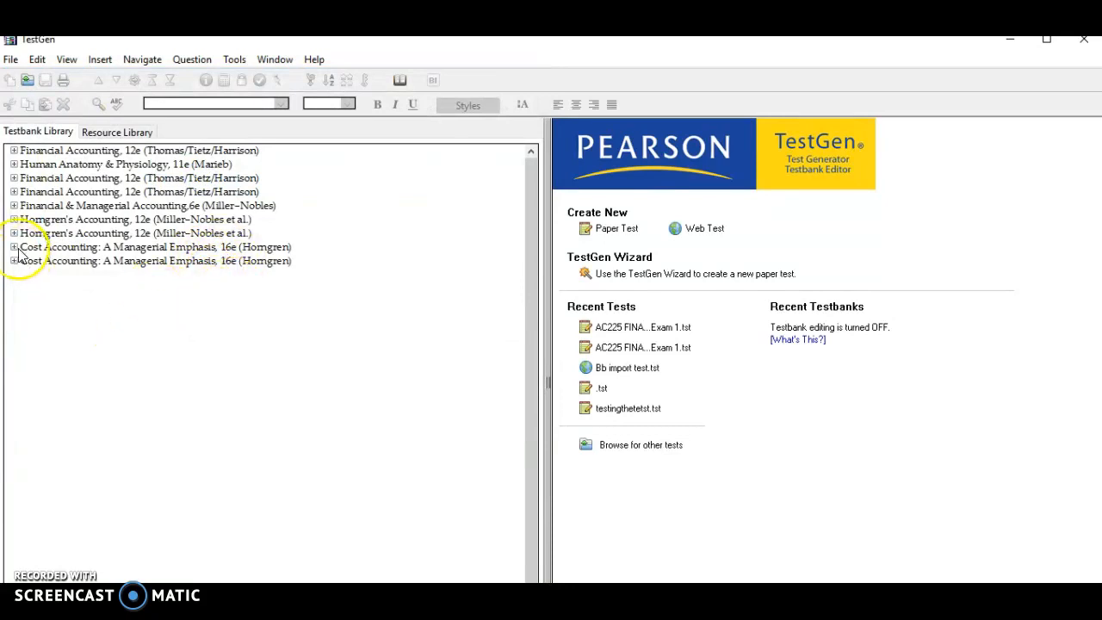
- Expand the Cost Accounting 16e testbank to its chapters and Chapter 3 to objectives 3.1–3.10
left_click(14, 248)
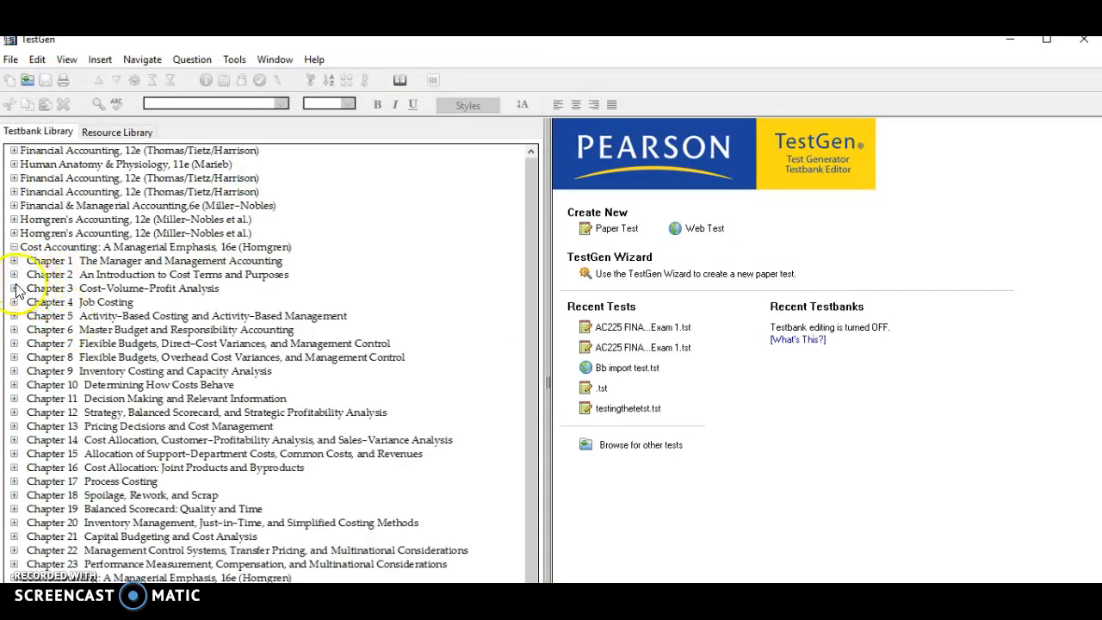
left_click(14, 288)
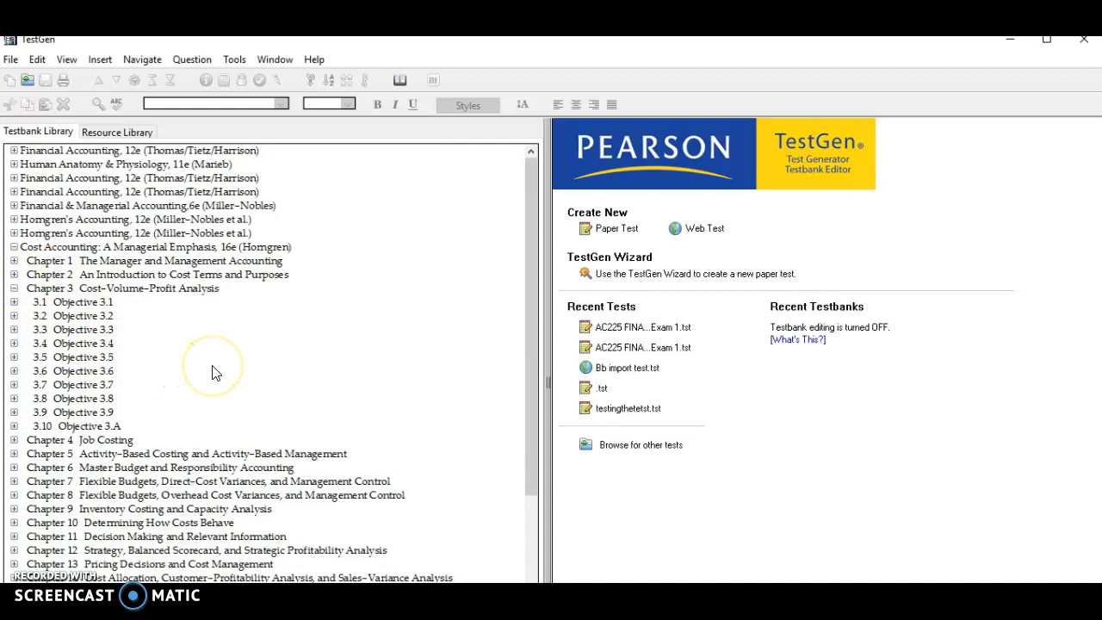